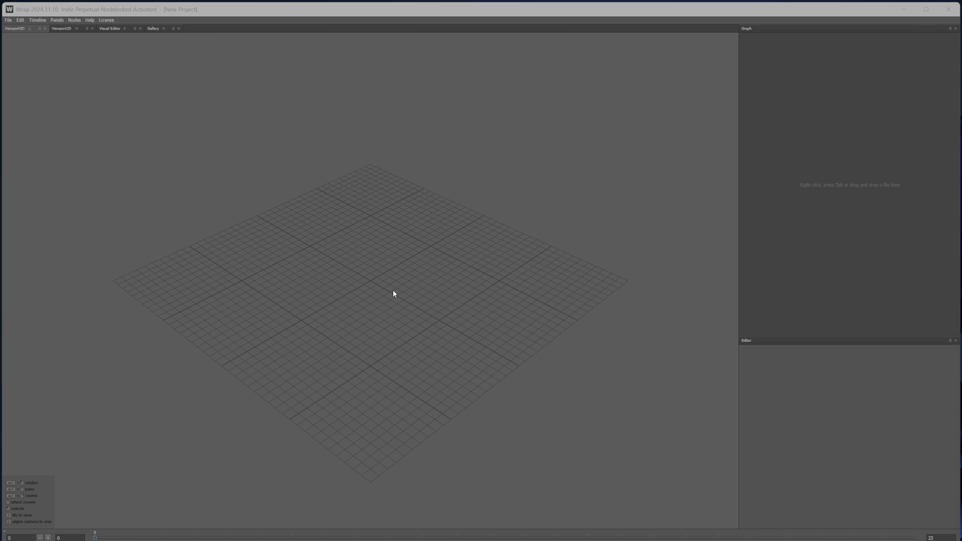
mouse_move(439, 364)
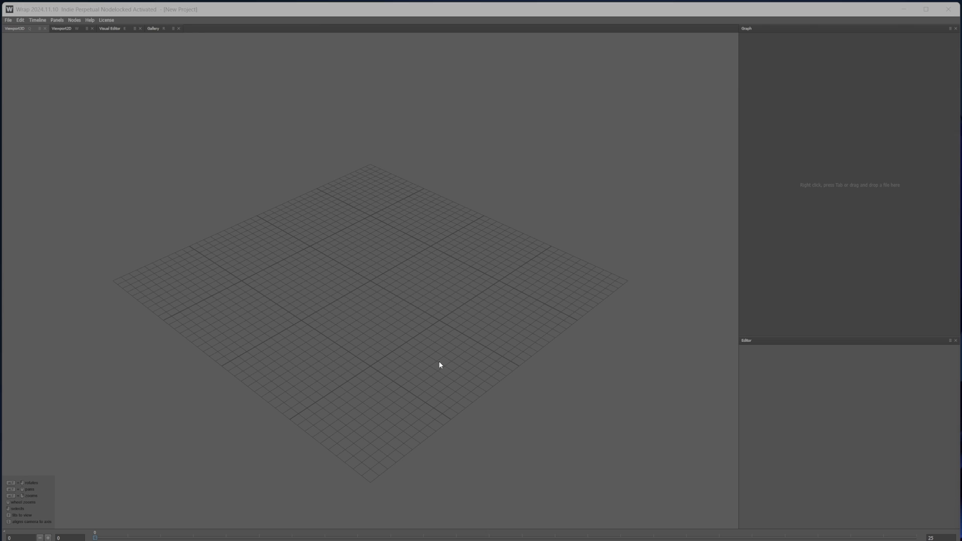
mouse_move(791, 306)
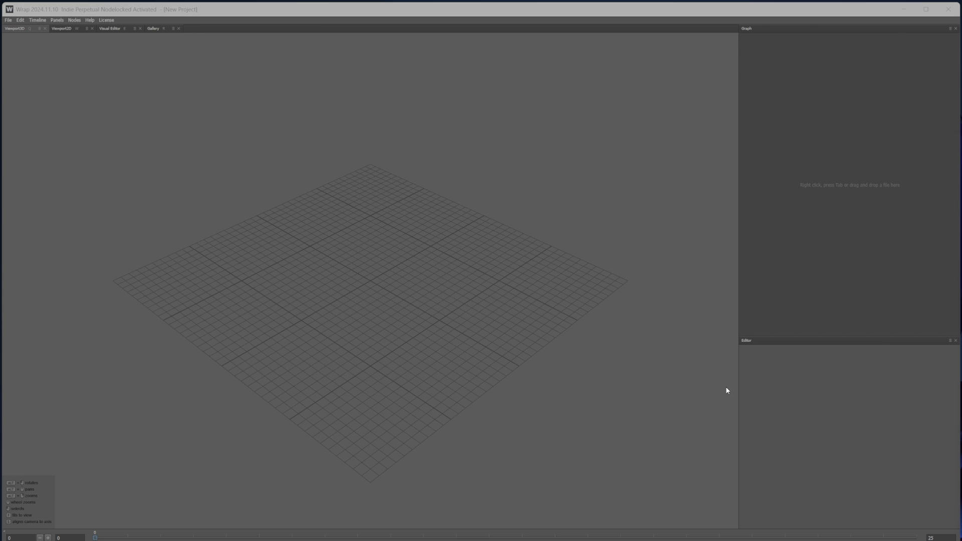
mouse_move(755, 331)
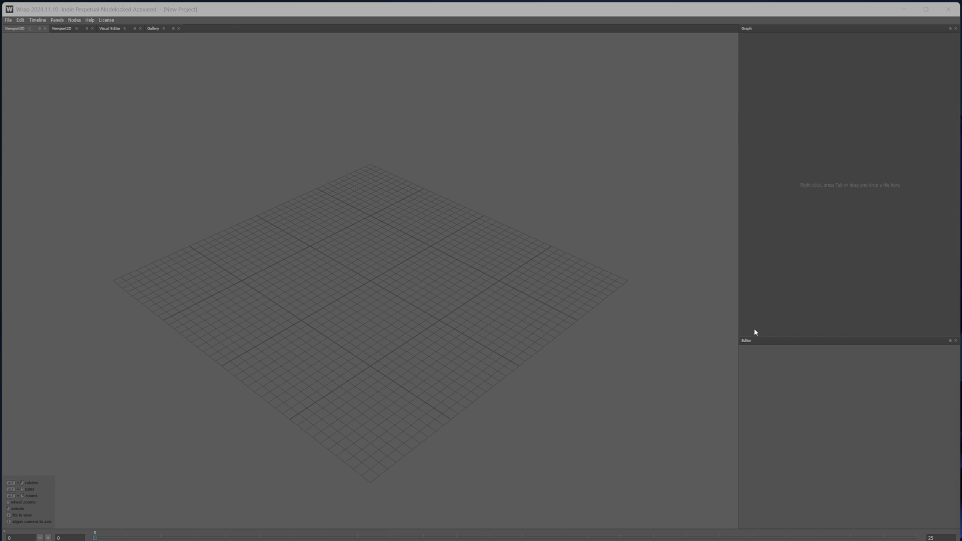
mouse_move(724, 432)
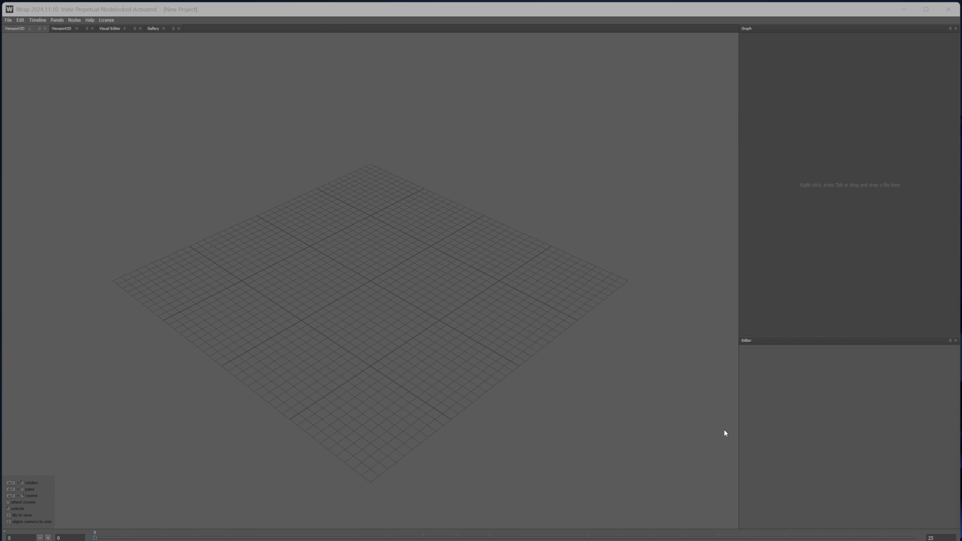
mouse_move(2, 37)
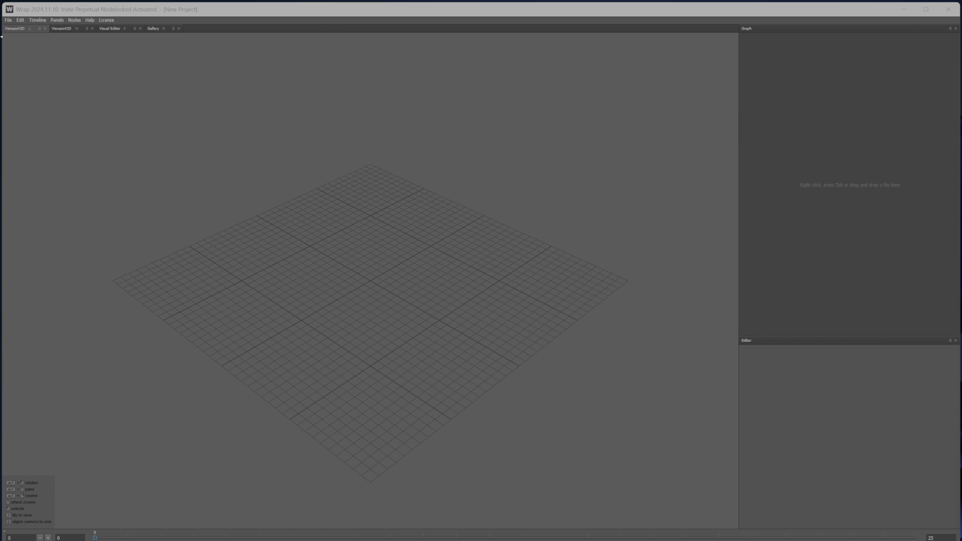
mouse_move(293, 160)
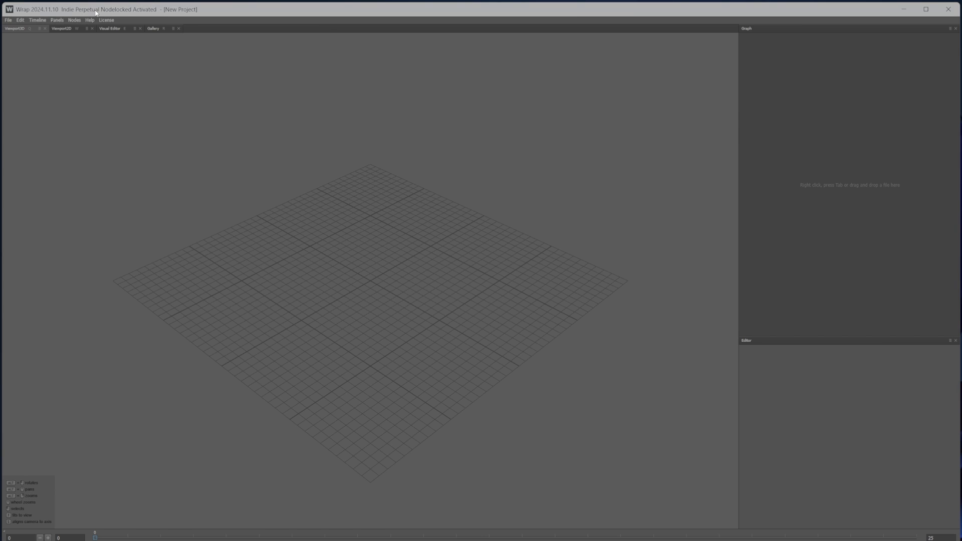
mouse_move(99, 14)
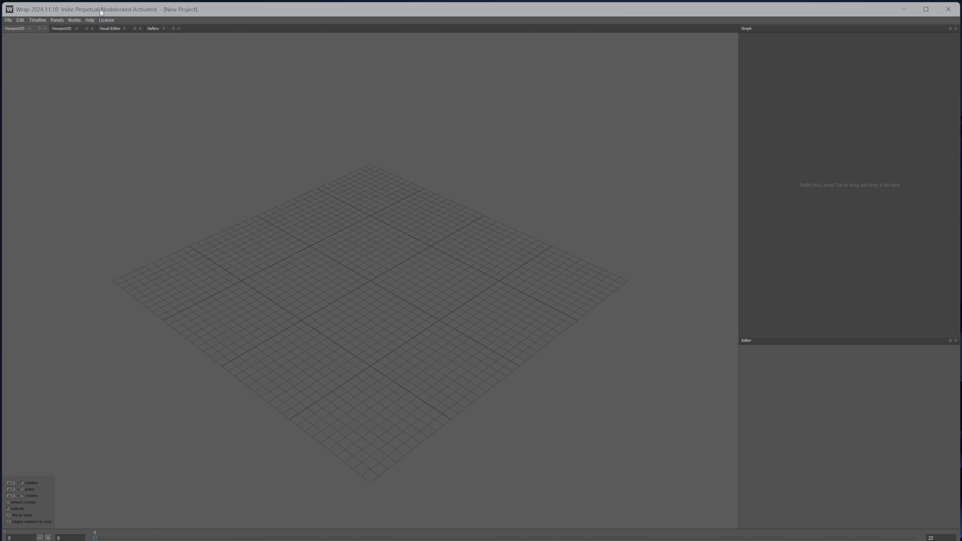
mouse_move(217, 207)
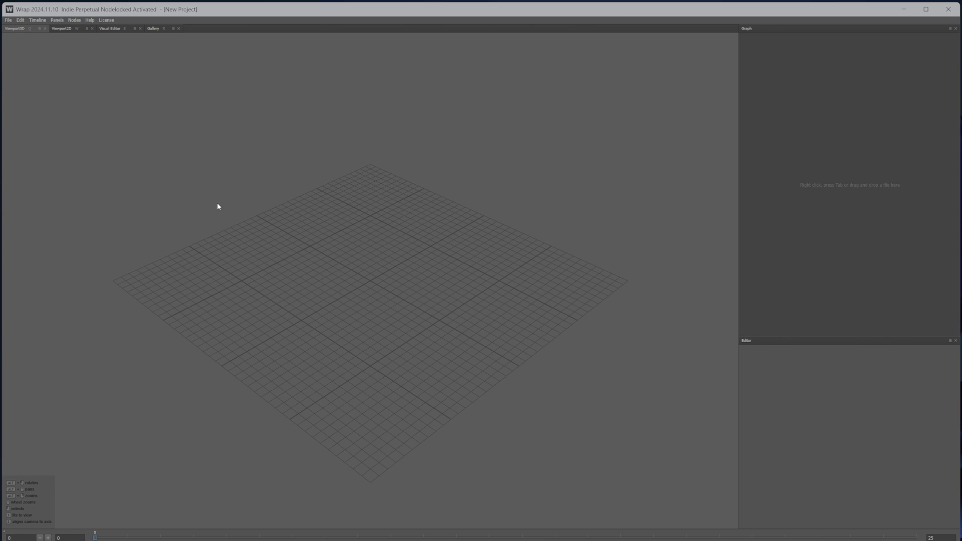
mouse_move(259, 238)
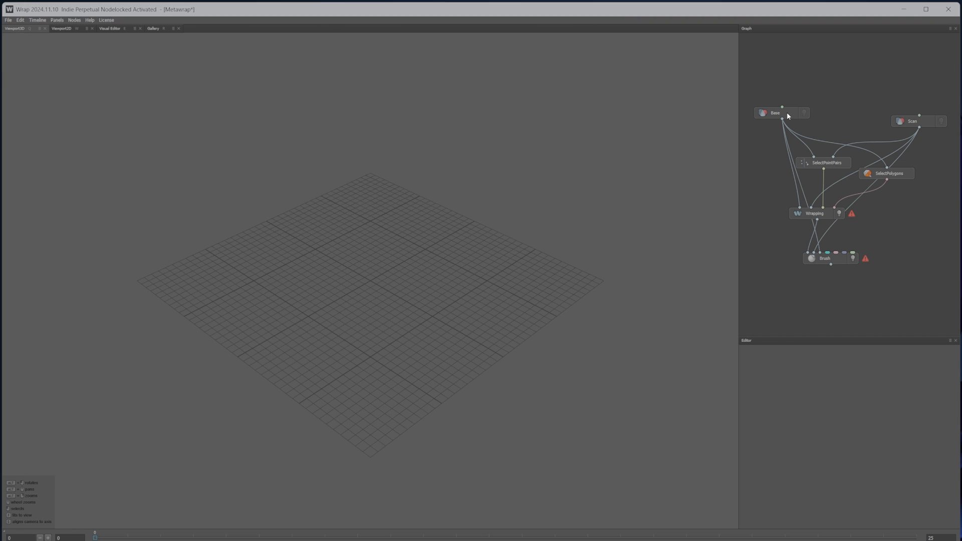
mouse_move(829, 147)
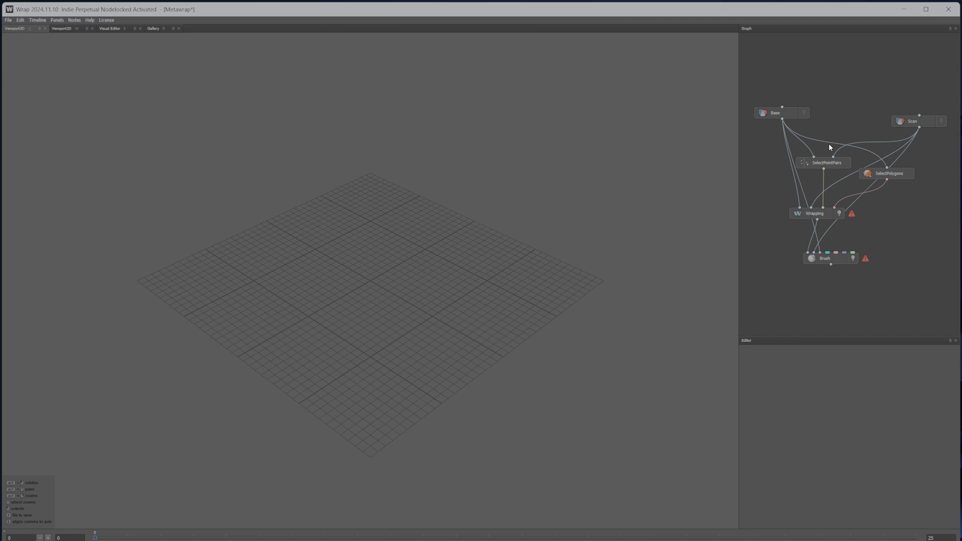
Reposition the Base node and review the Base and SelectPointPairs node settings.
drag(781, 113, 794, 103)
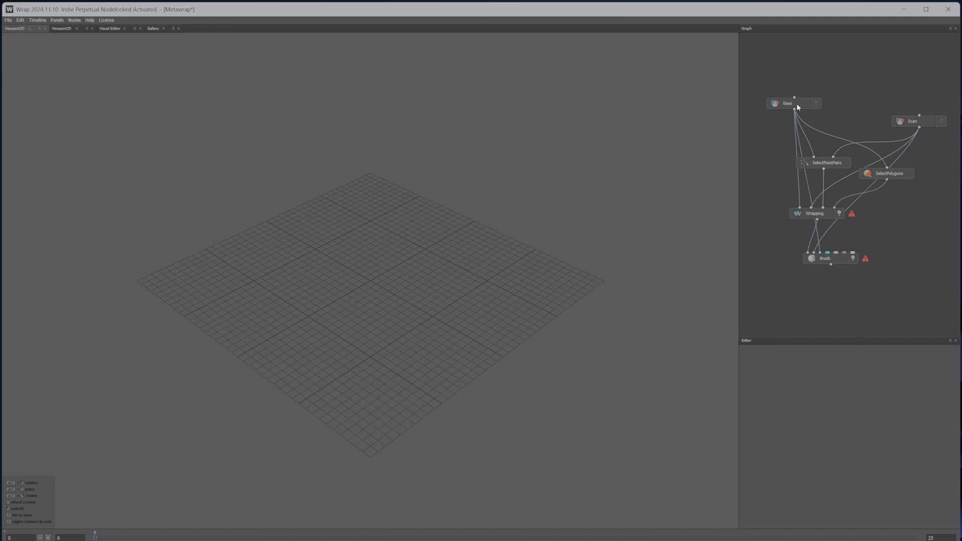
click(786, 103)
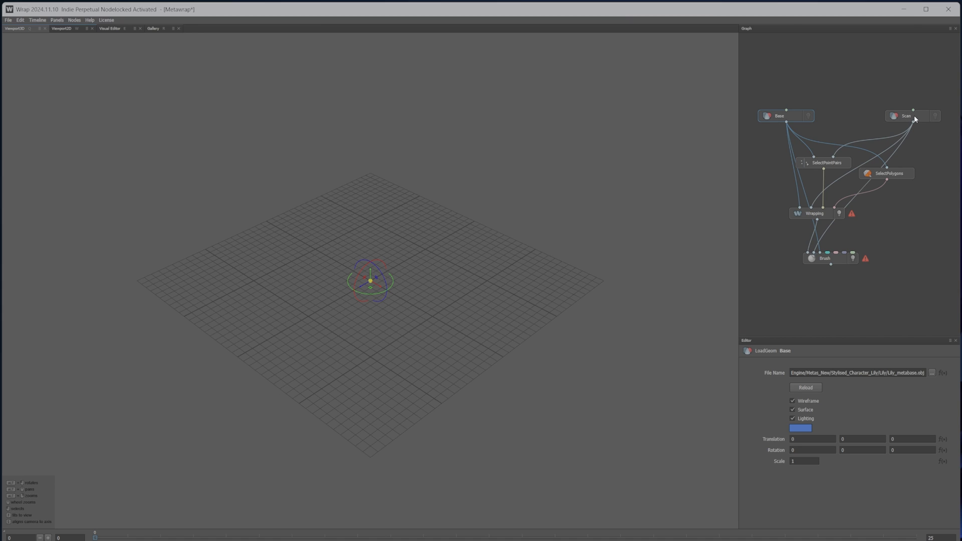
mouse_move(855, 139)
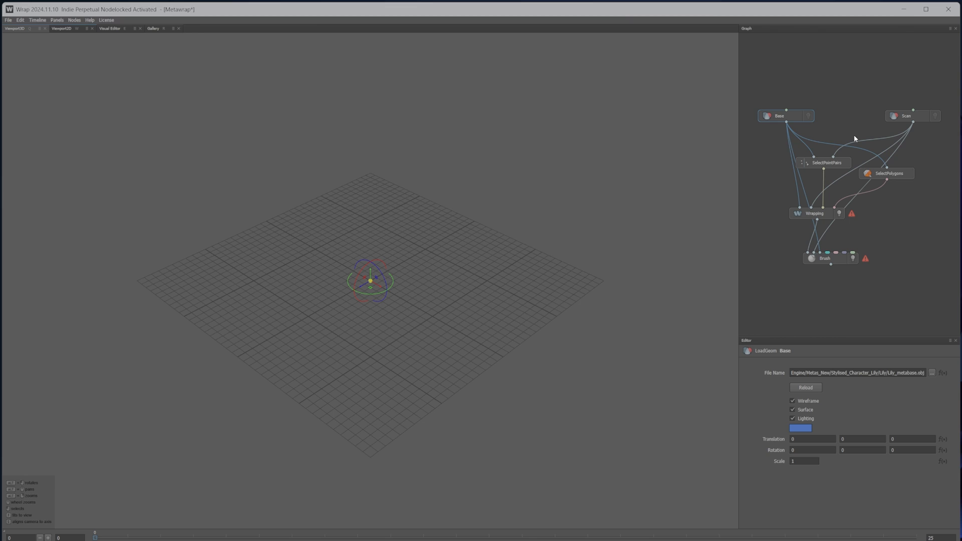
mouse_move(938, 99)
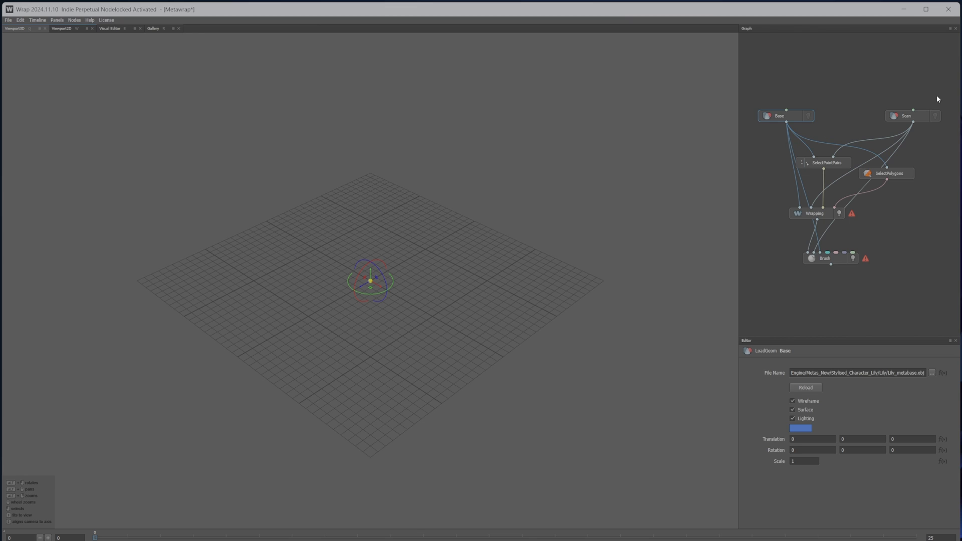
mouse_move(900, 95)
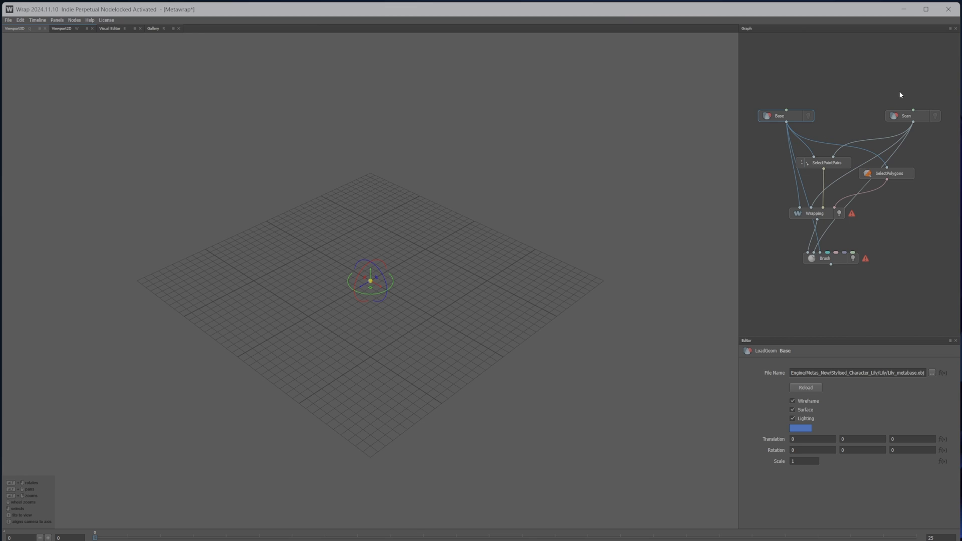
mouse_move(884, 173)
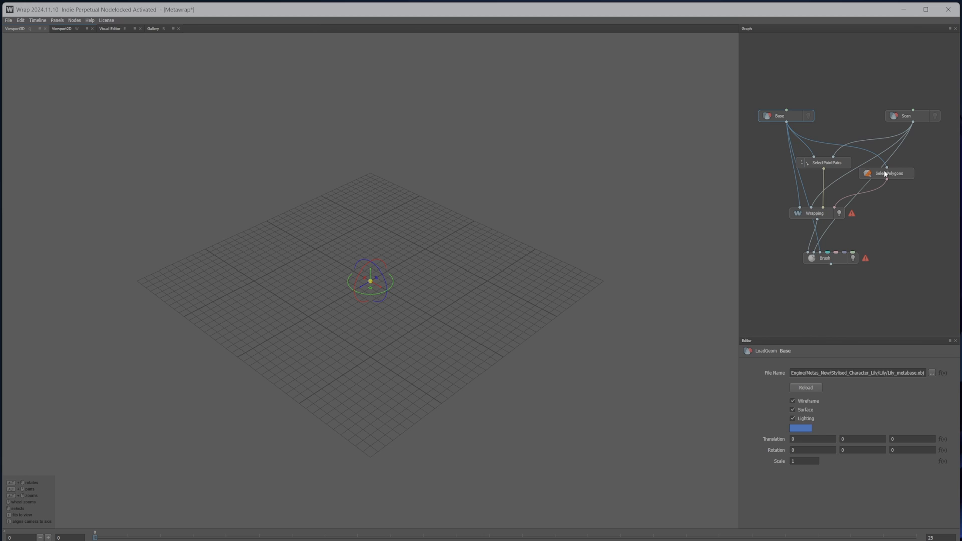
click(827, 162)
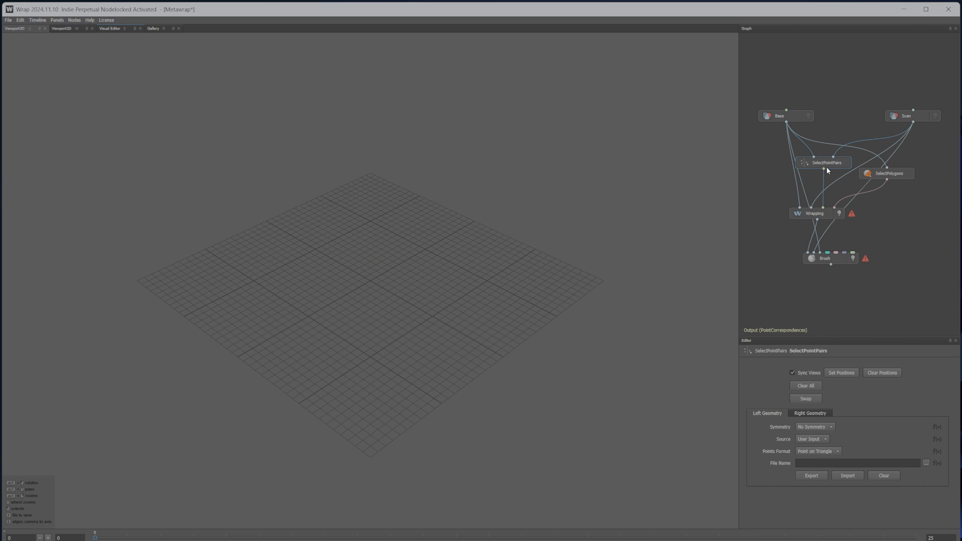
mouse_move(819, 179)
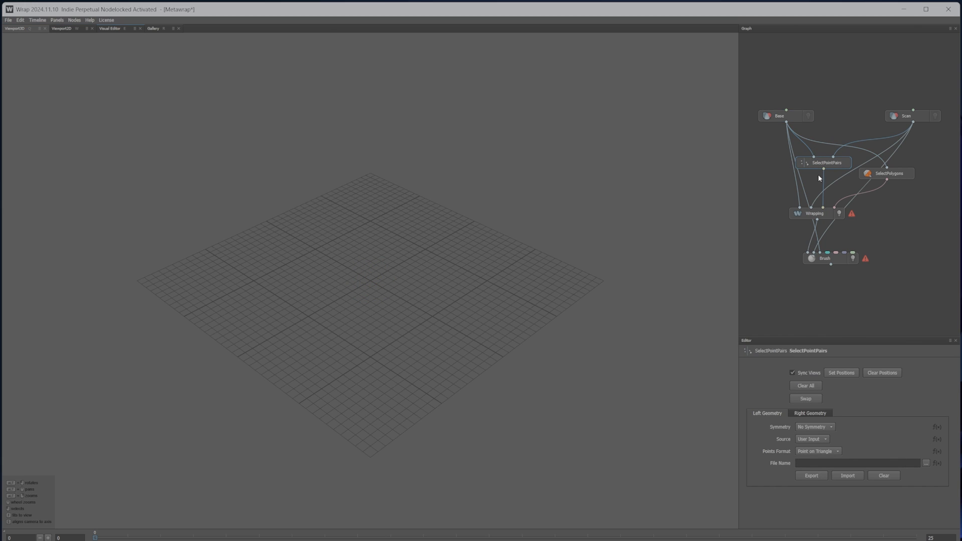
mouse_move(669, 119)
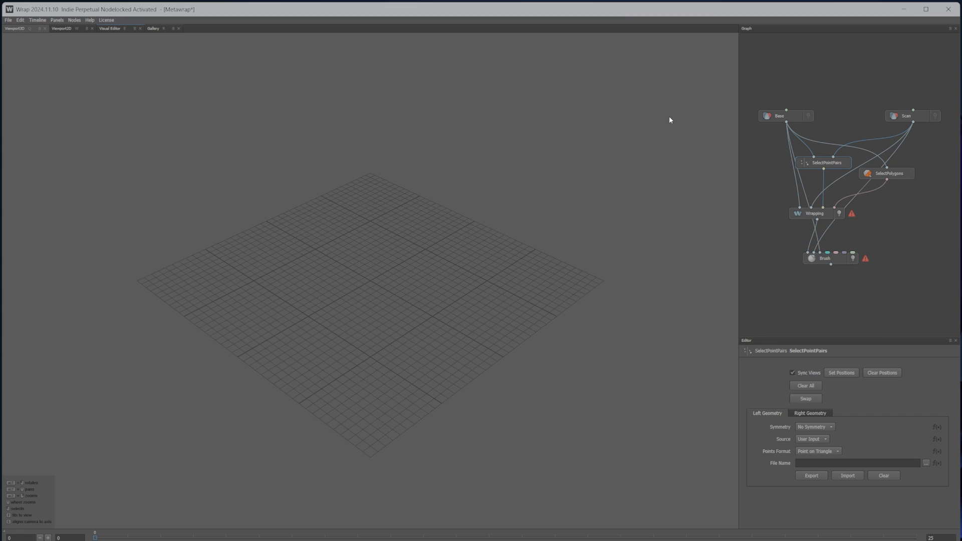
mouse_move(384, 82)
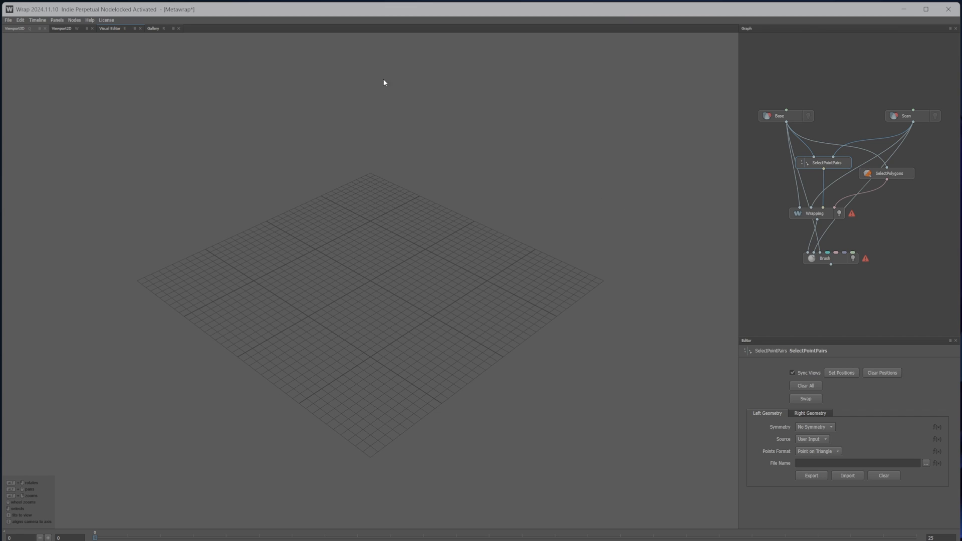
mouse_move(760, 226)
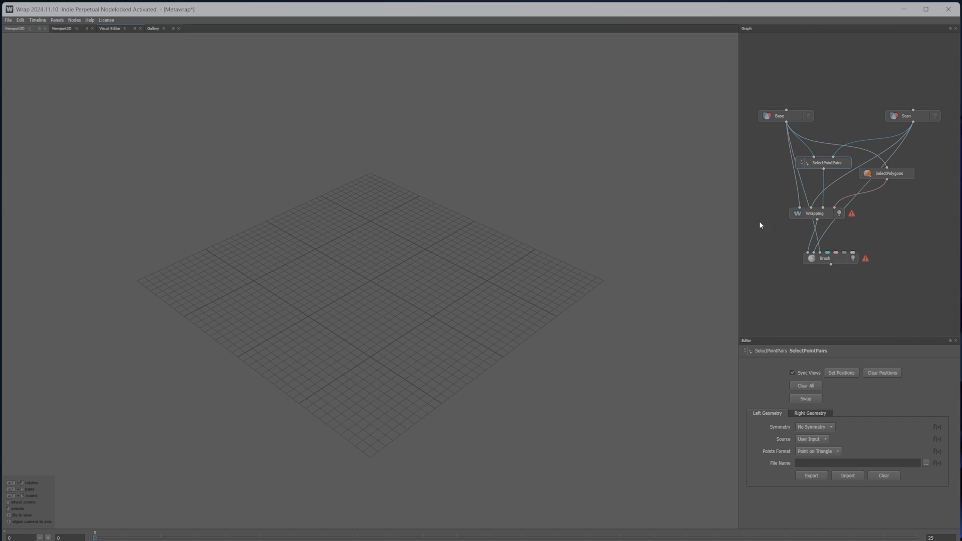
mouse_move(900, 179)
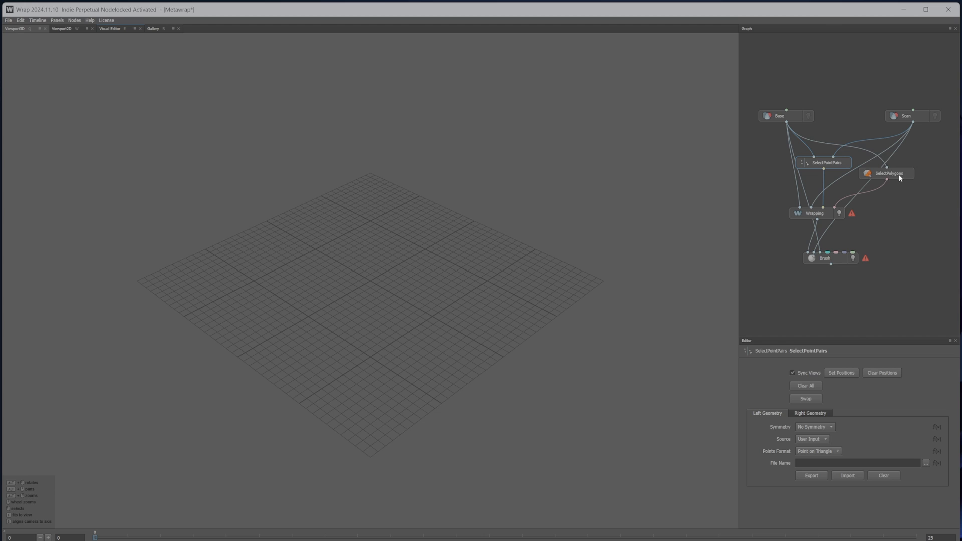
Move the SelectPolygons, Wrapping and Brush nodes down and apart for clearer connections.
drag(889, 173, 908, 173)
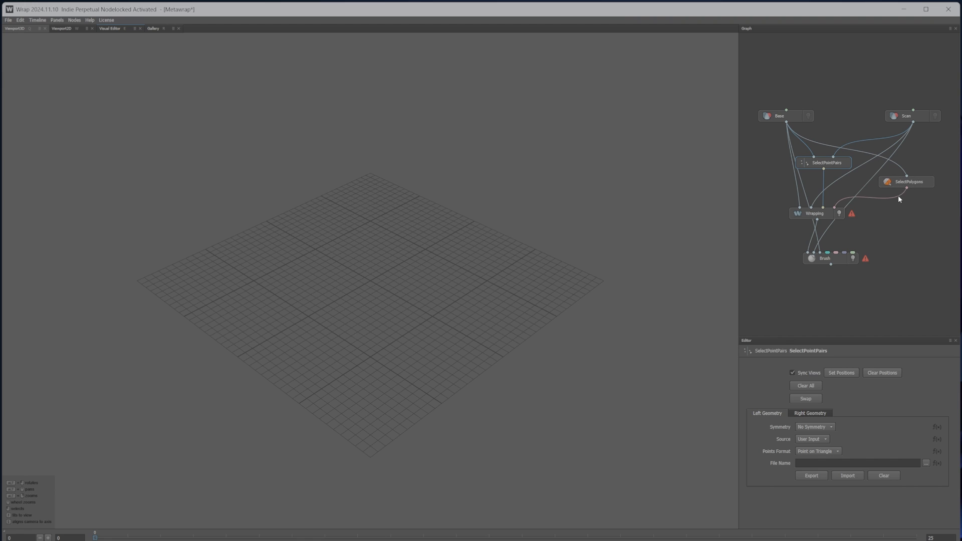
drag(813, 213, 822, 220)
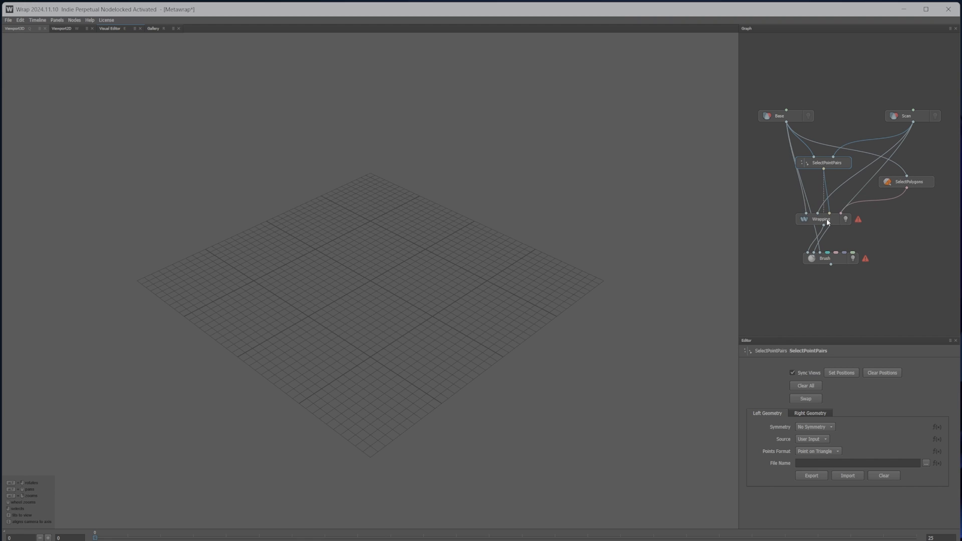
drag(821, 219, 815, 220)
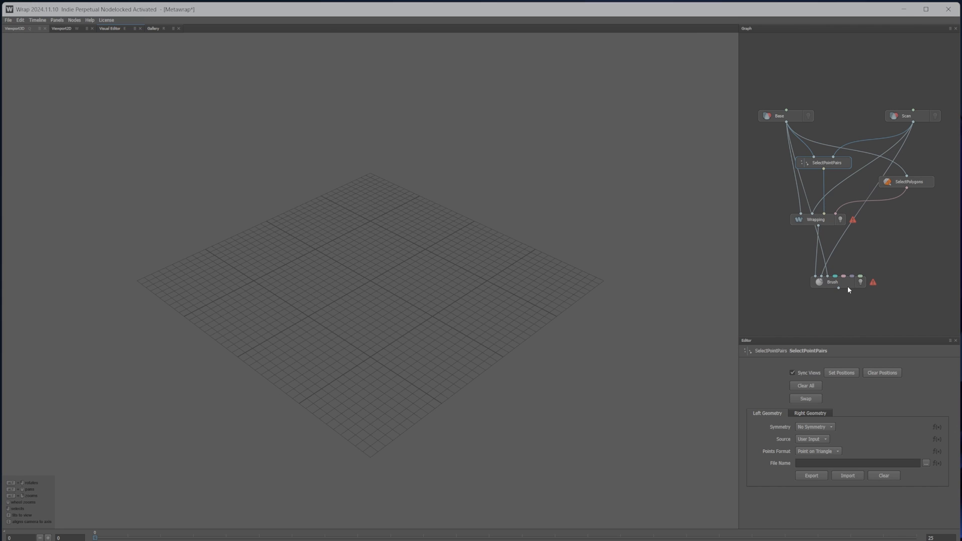
mouse_move(788, 156)
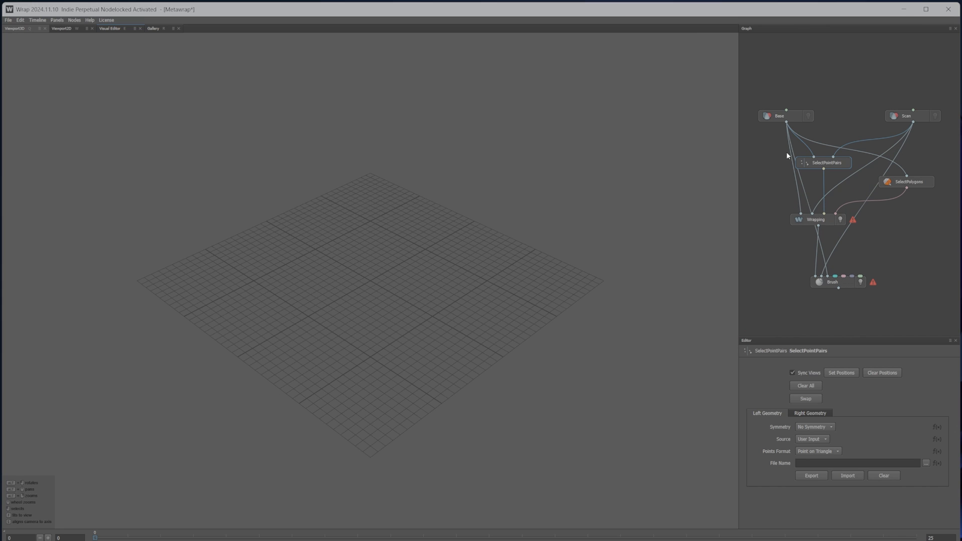
click(780, 116)
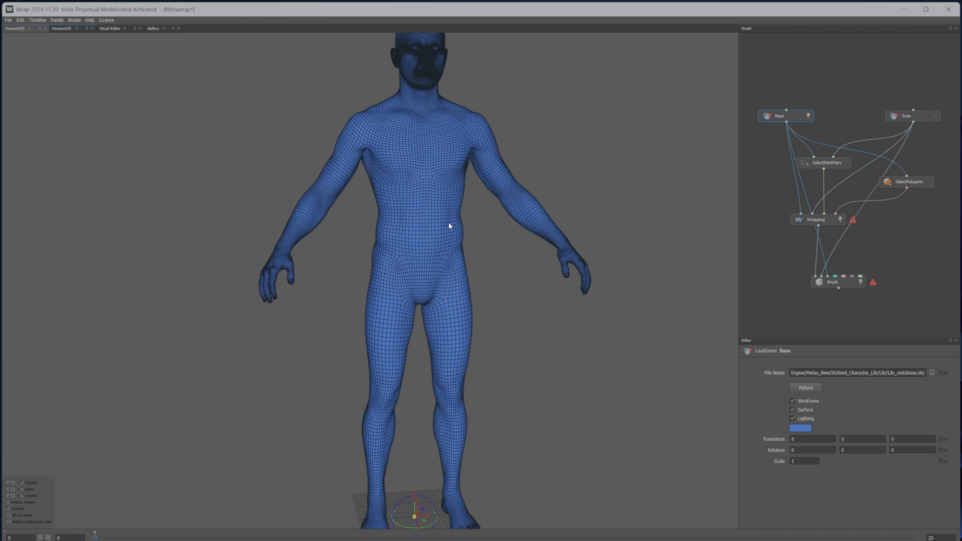
drag(448, 226, 405, 264)
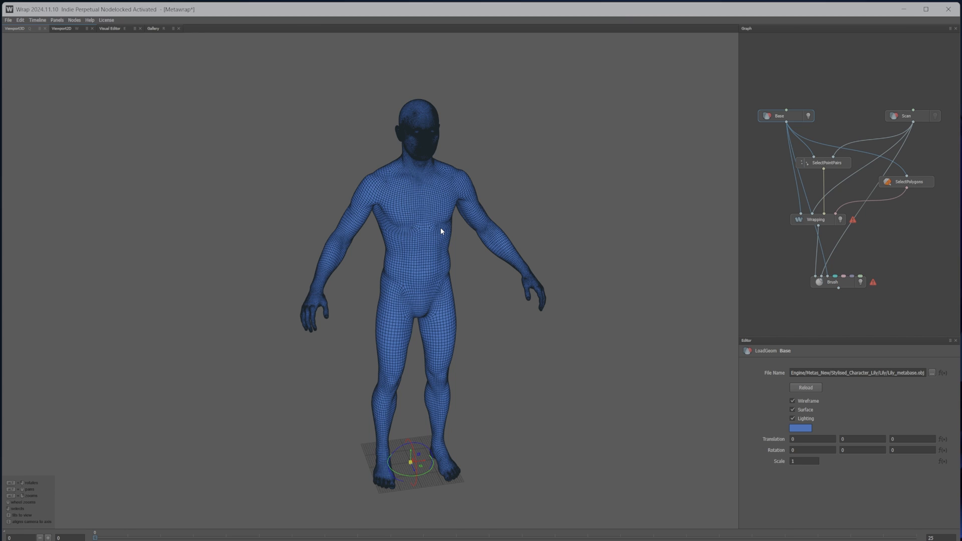
mouse_move(408, 201)
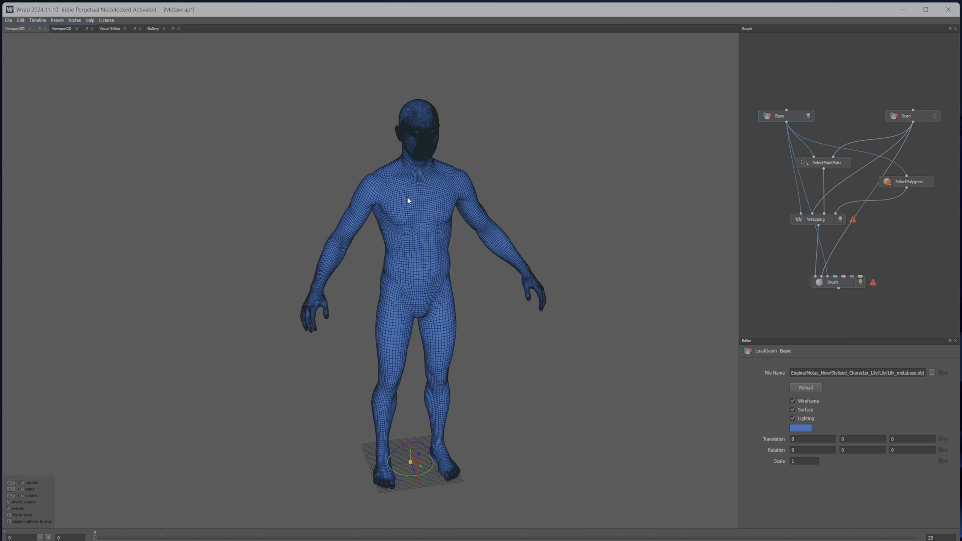
mouse_move(407, 203)
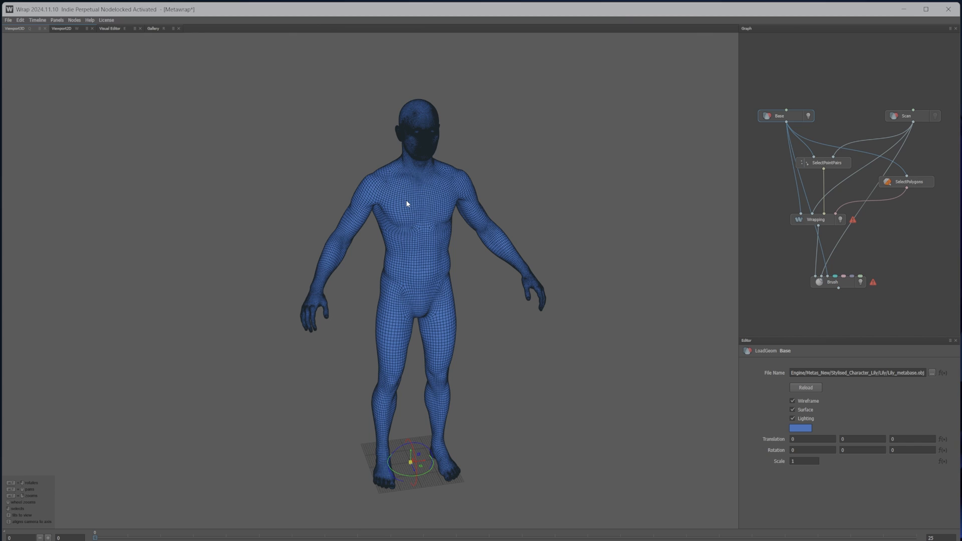
mouse_move(370, 215)
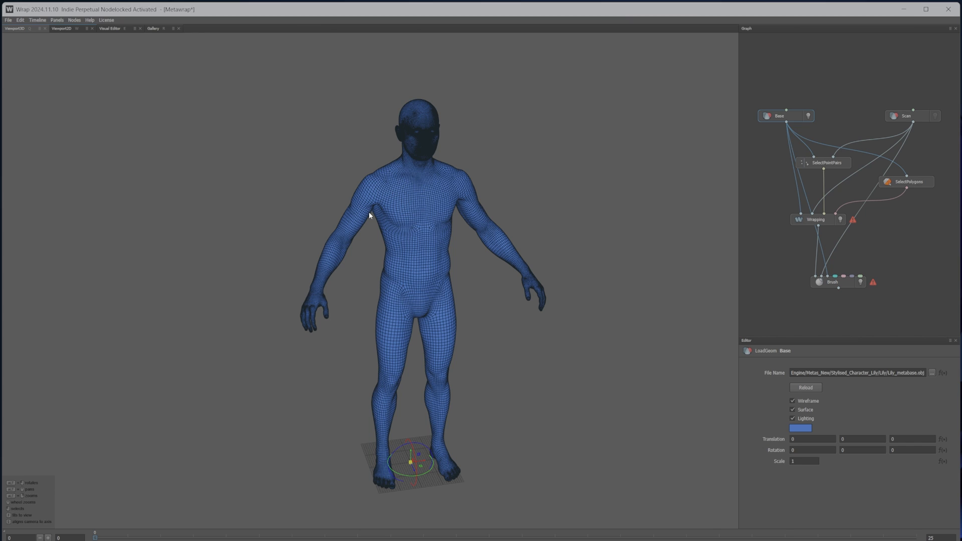
mouse_move(434, 203)
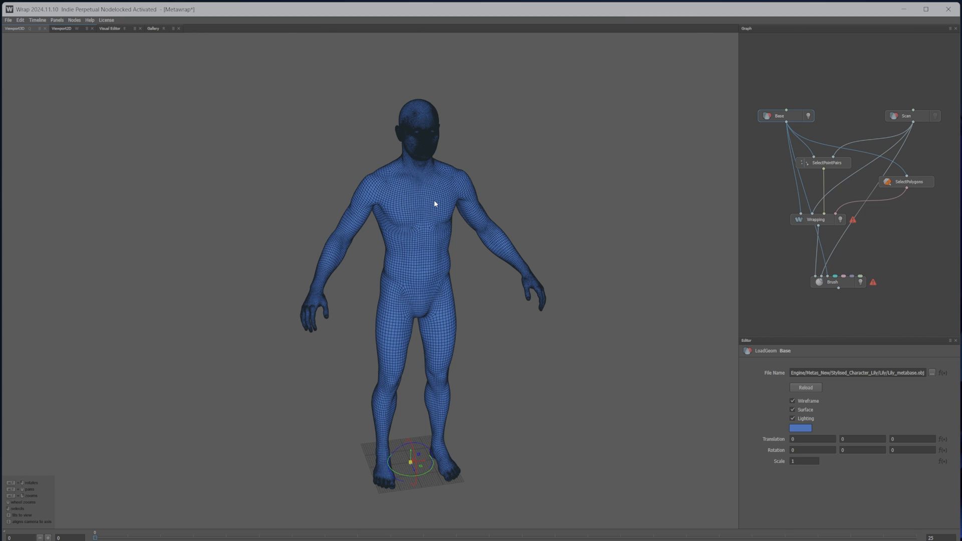
mouse_move(422, 189)
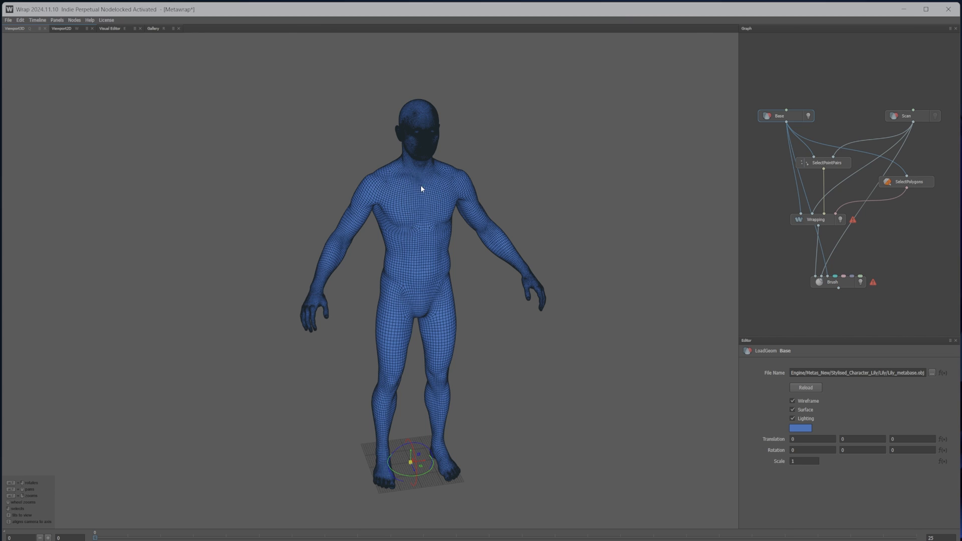
mouse_move(416, 132)
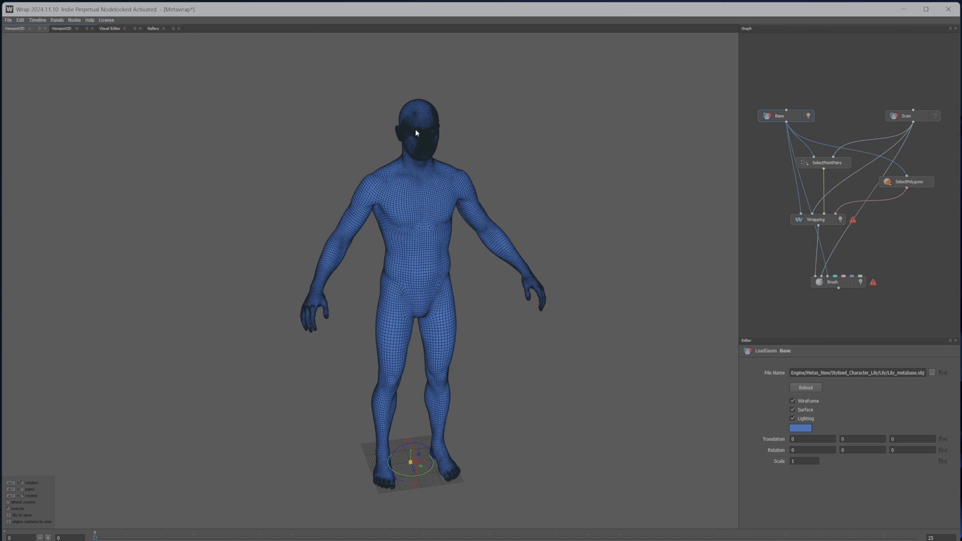
mouse_move(418, 246)
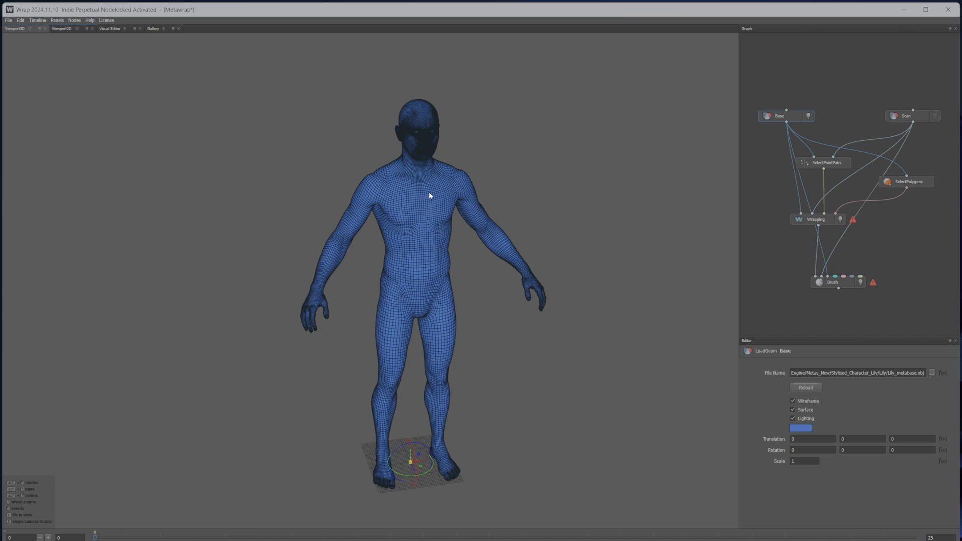
mouse_move(400, 211)
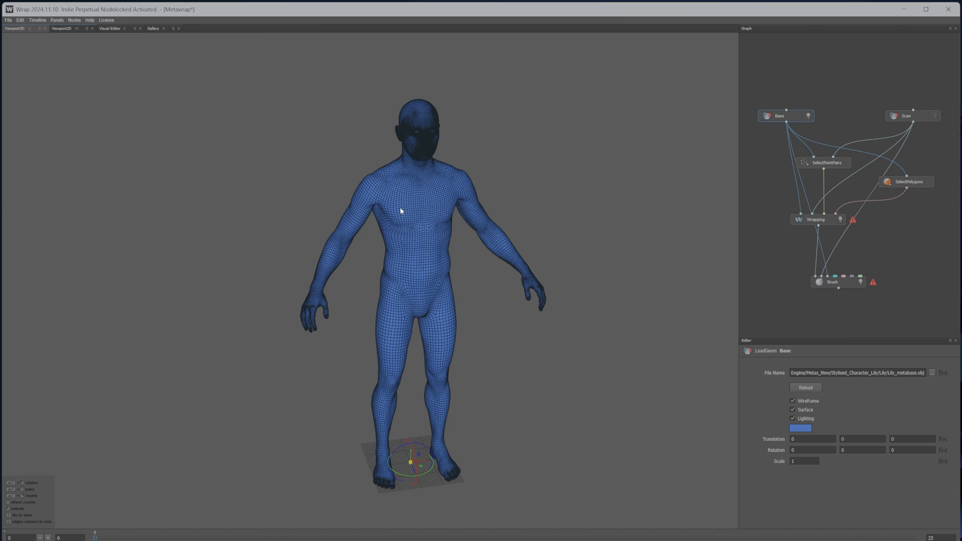
mouse_move(409, 204)
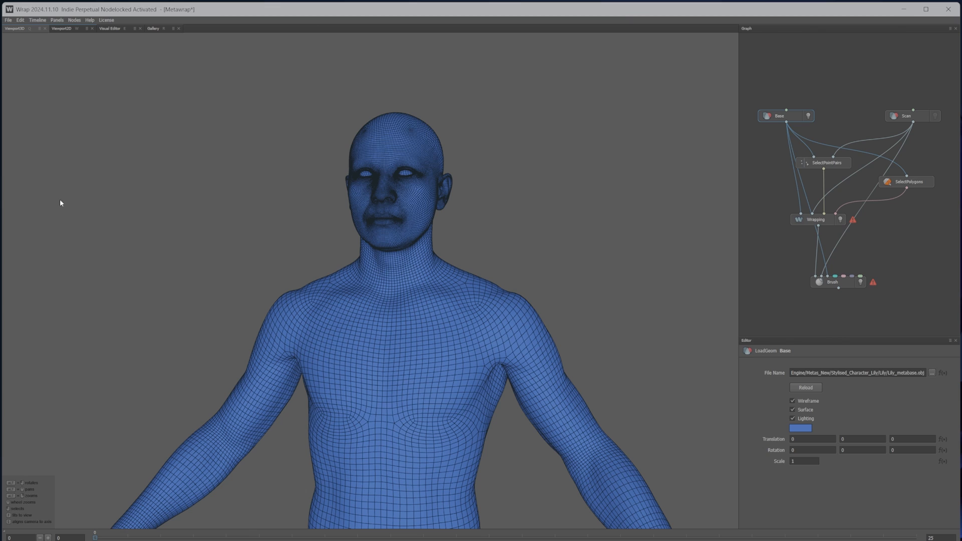
mouse_move(353, 342)
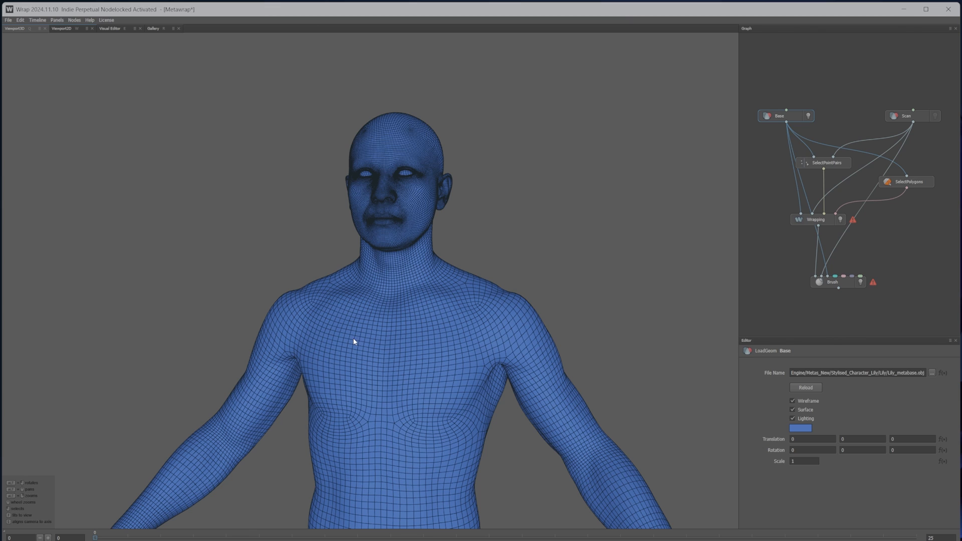
mouse_move(346, 312)
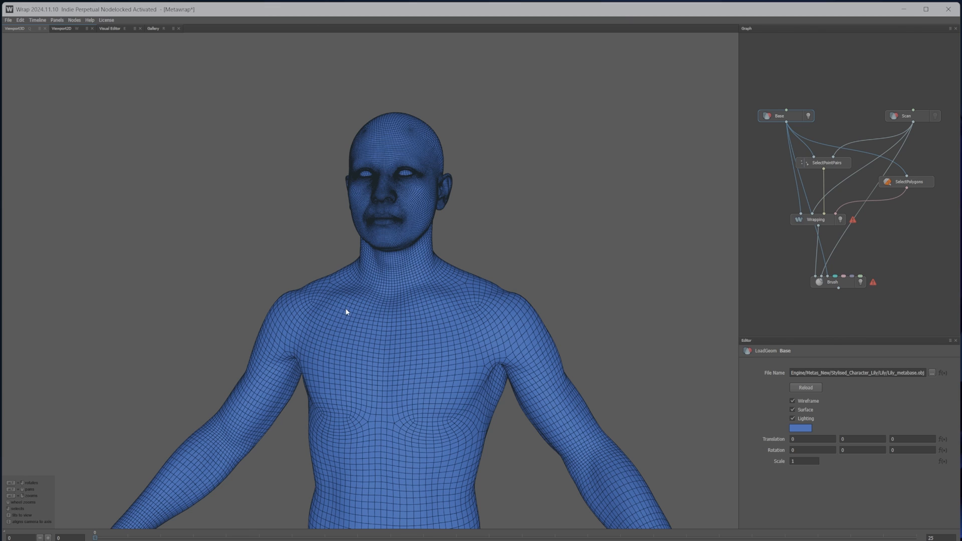
mouse_move(352, 327)
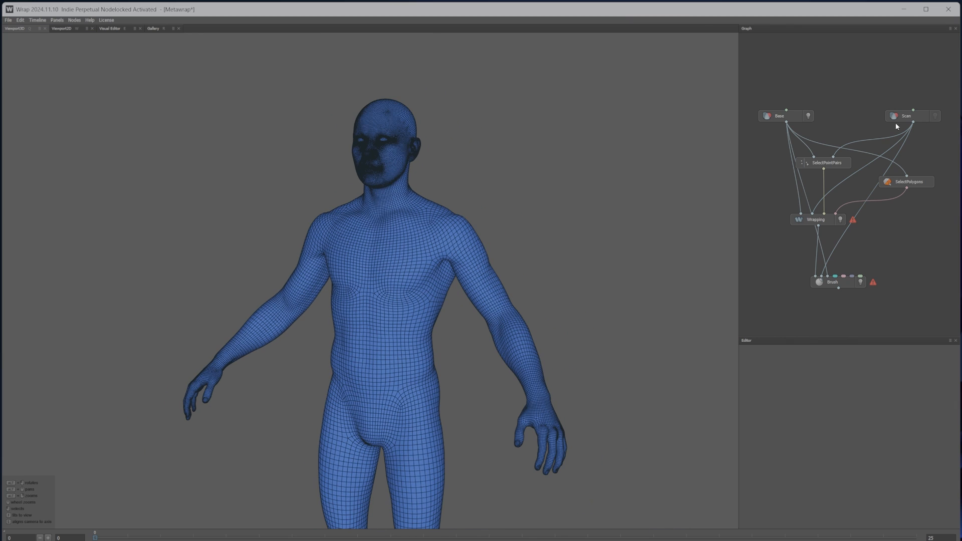
Load Female_base_start.obj into the Scan node and set its Scale to 0.95.
click(911, 115)
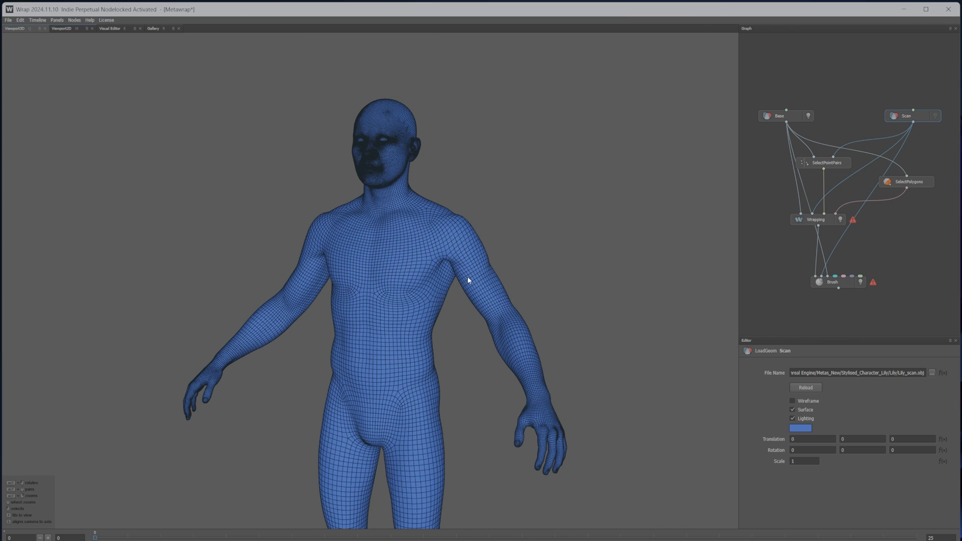
mouse_move(435, 290)
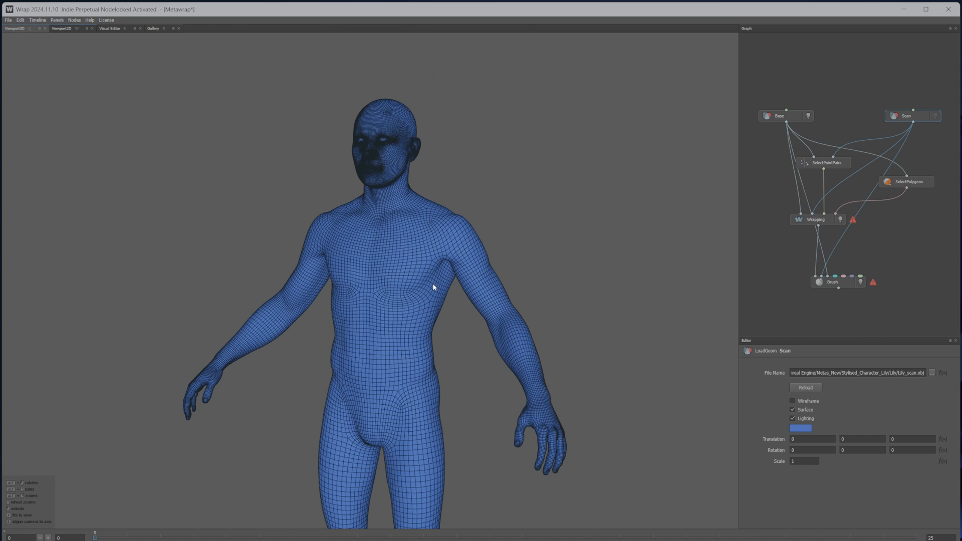
mouse_move(473, 328)
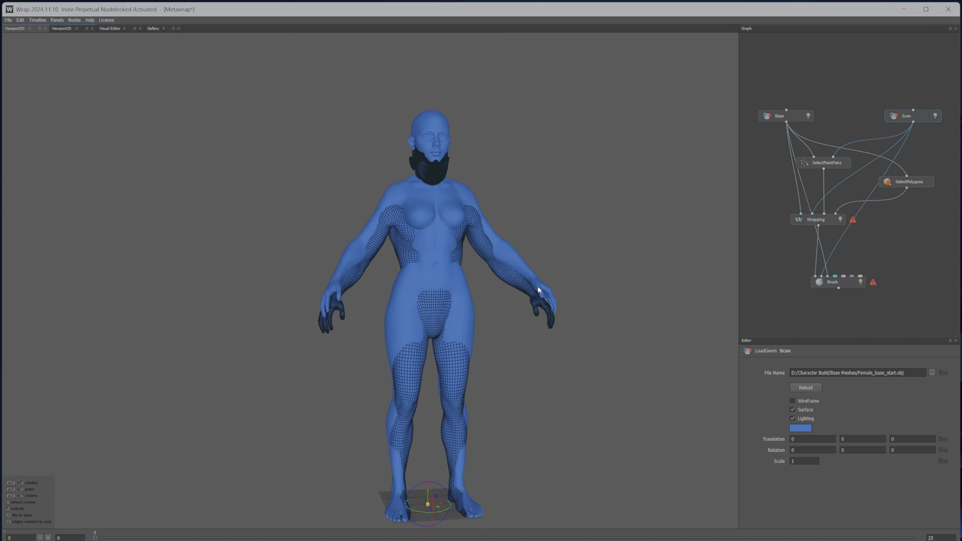
drag(539, 290, 471, 332)
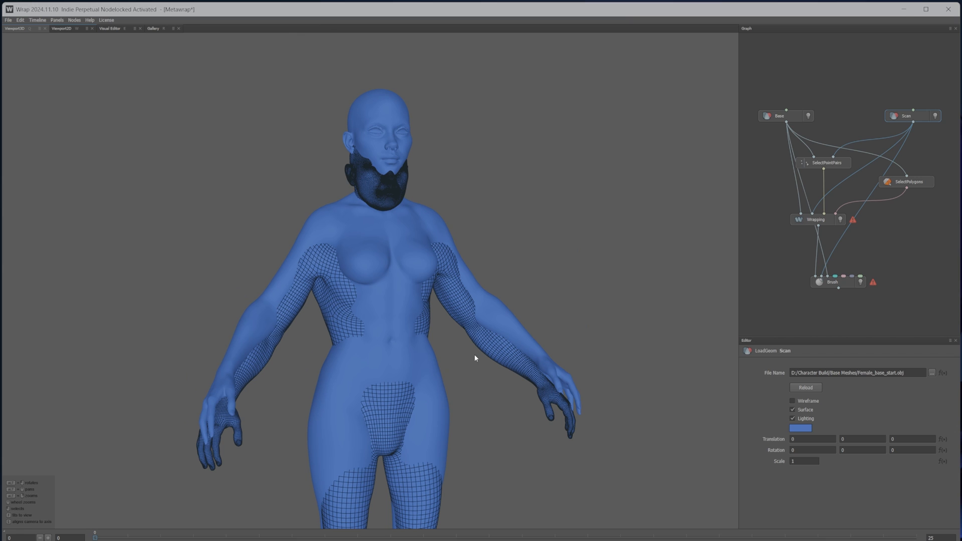
click(804, 461)
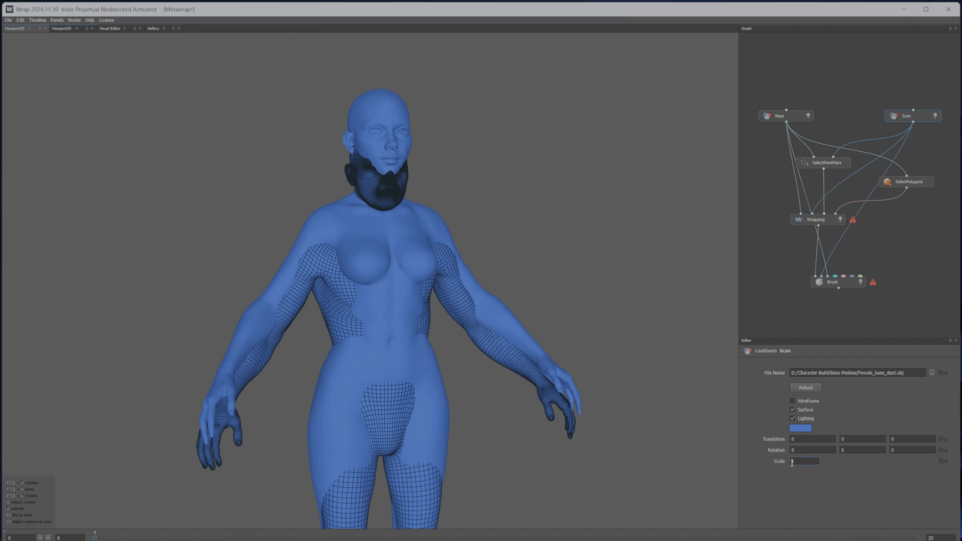
text(0.95)
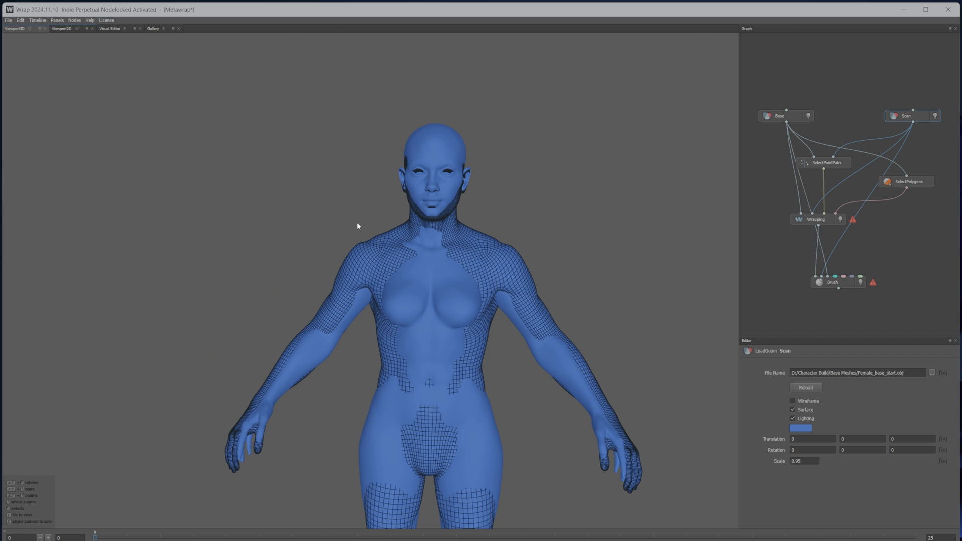
mouse_move(822, 161)
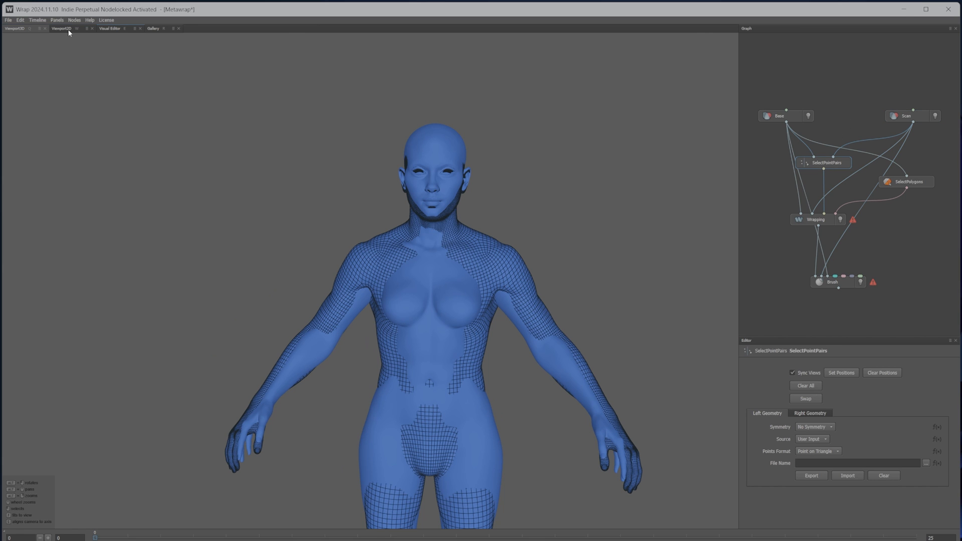
Check the matched landmark point pairs and head polygon selection, then show the Wrapping node's parameters.
click(61, 28)
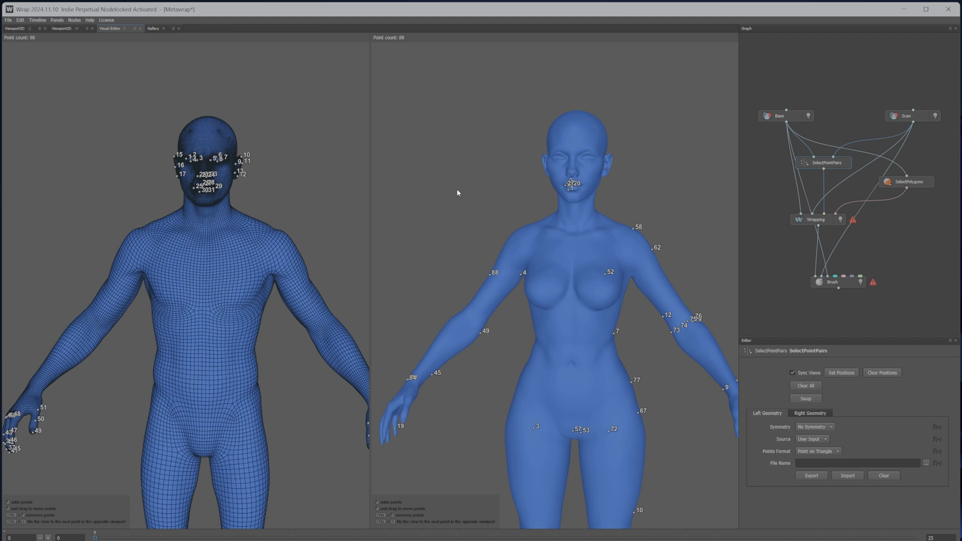
click(804, 385)
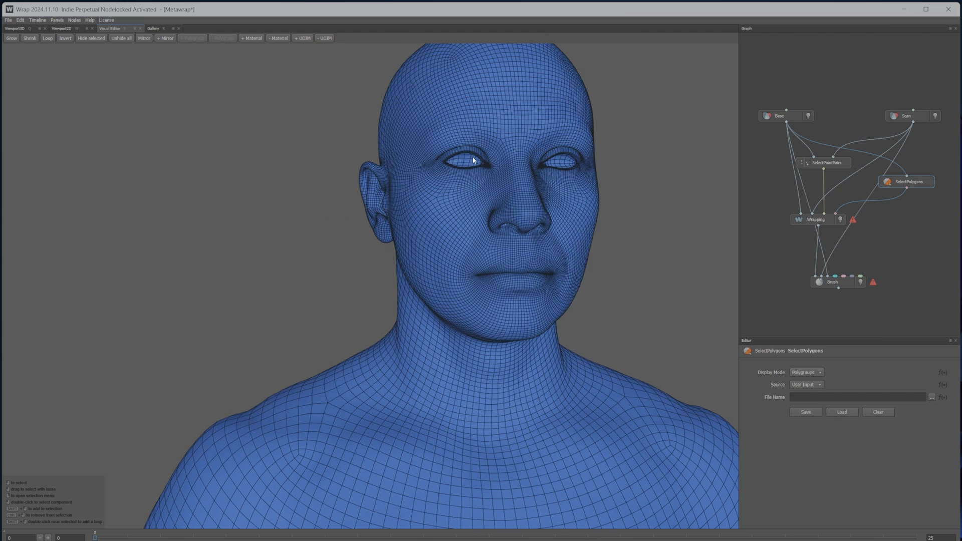
mouse_move(480, 164)
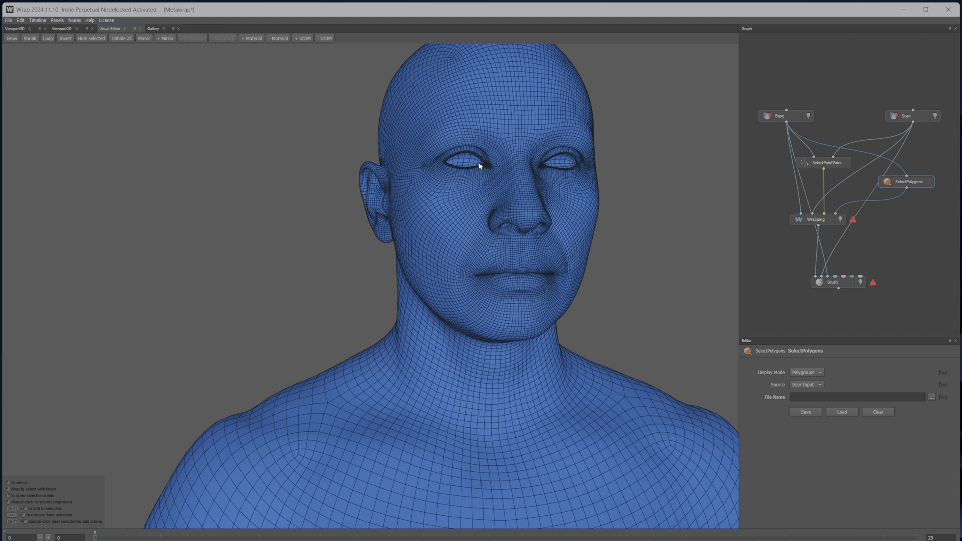
mouse_move(506, 249)
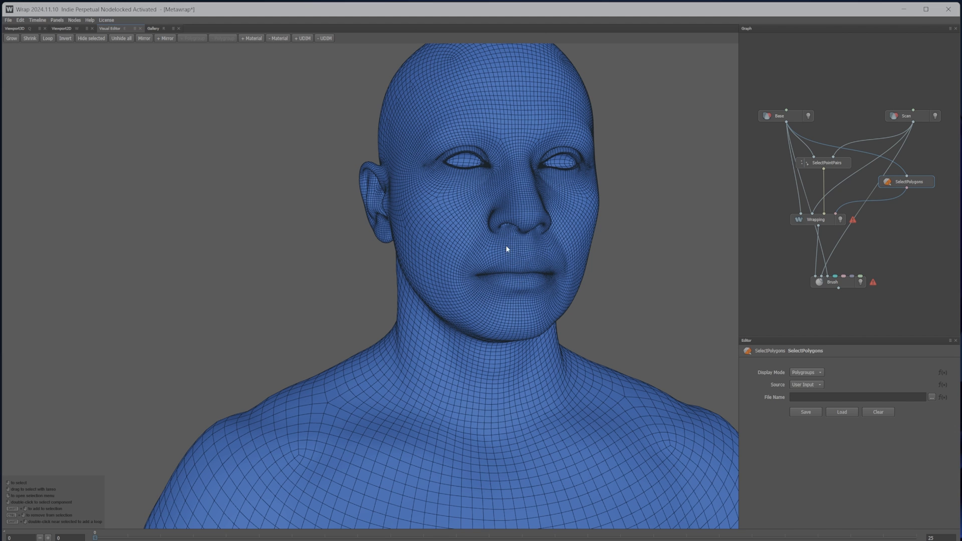
click(823, 163)
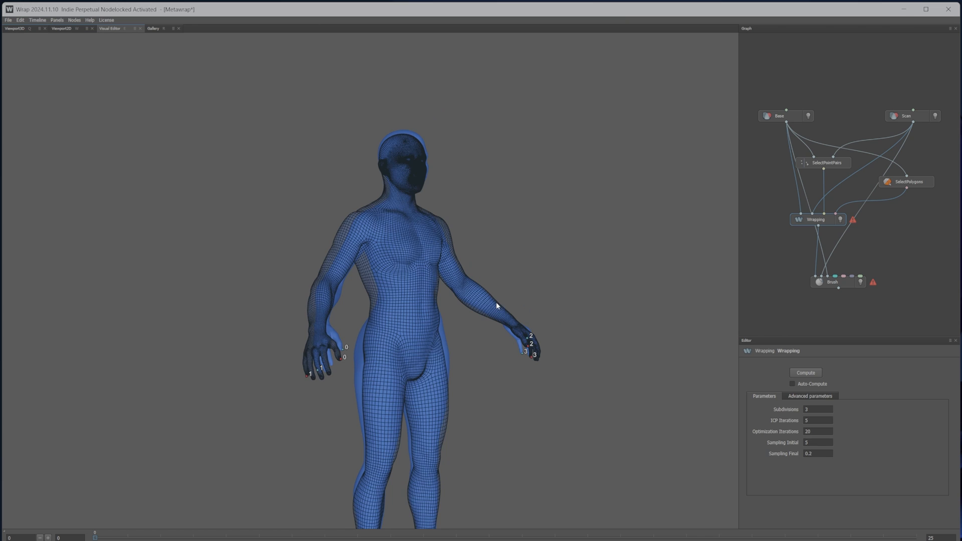
Compute the Wrapping node and inspect the wrapped face up close.
click(804, 373)
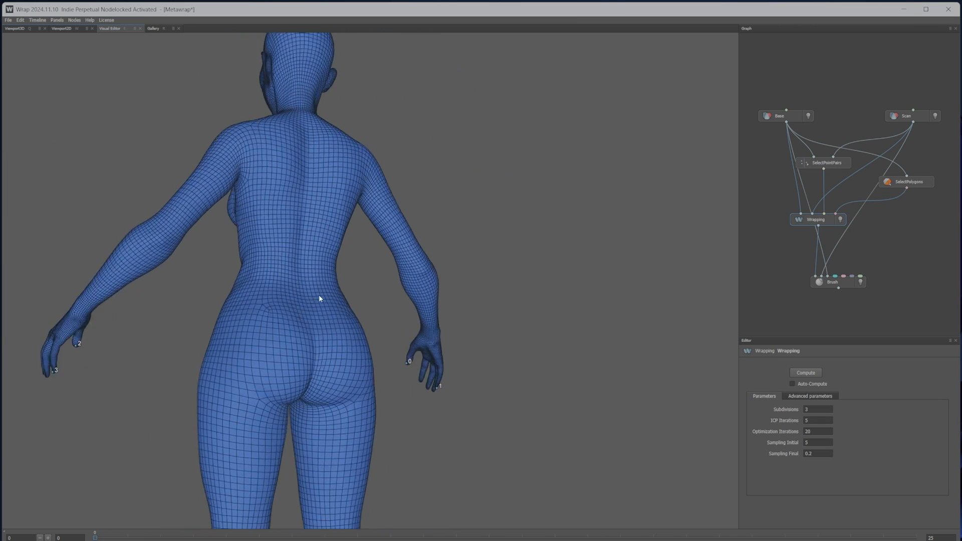
scroll(up, 3)
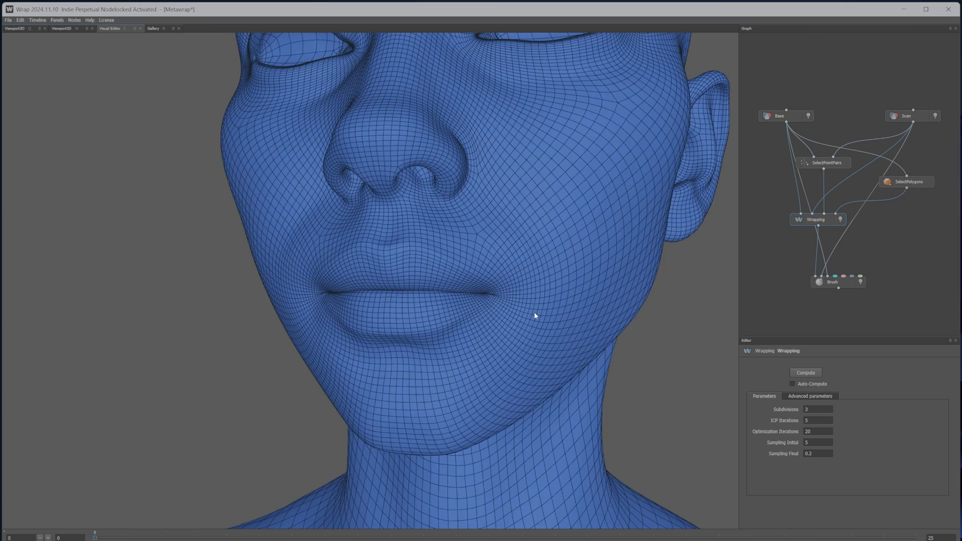
drag(534, 316, 513, 208)
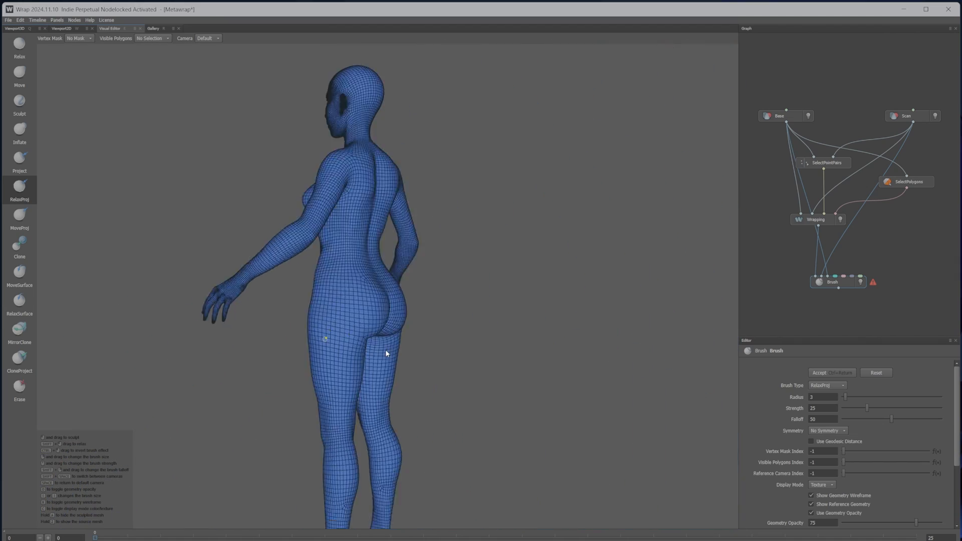
Orbit to the front of the legs and pull back to view the whole wrapped body.
drag(386, 353, 256, 259)
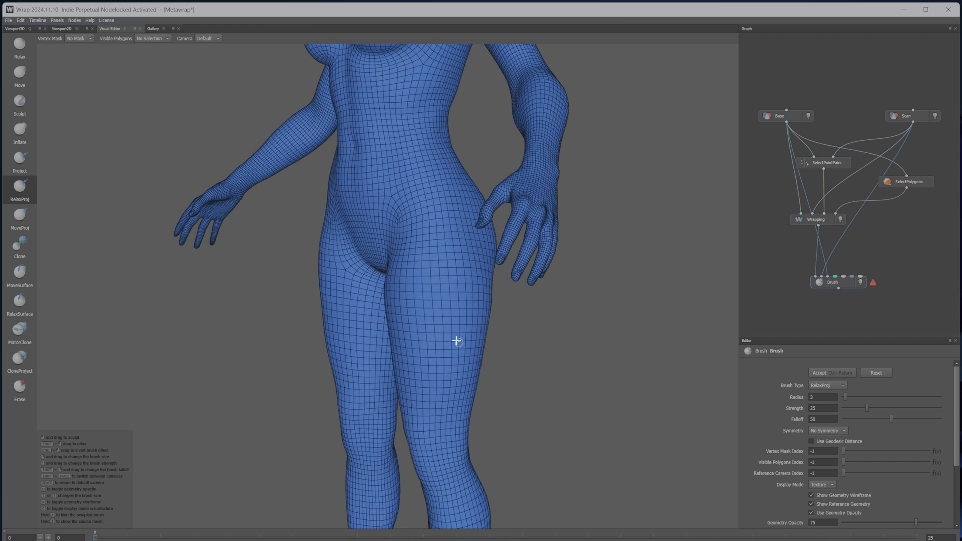
drag(457, 341, 436, 260)
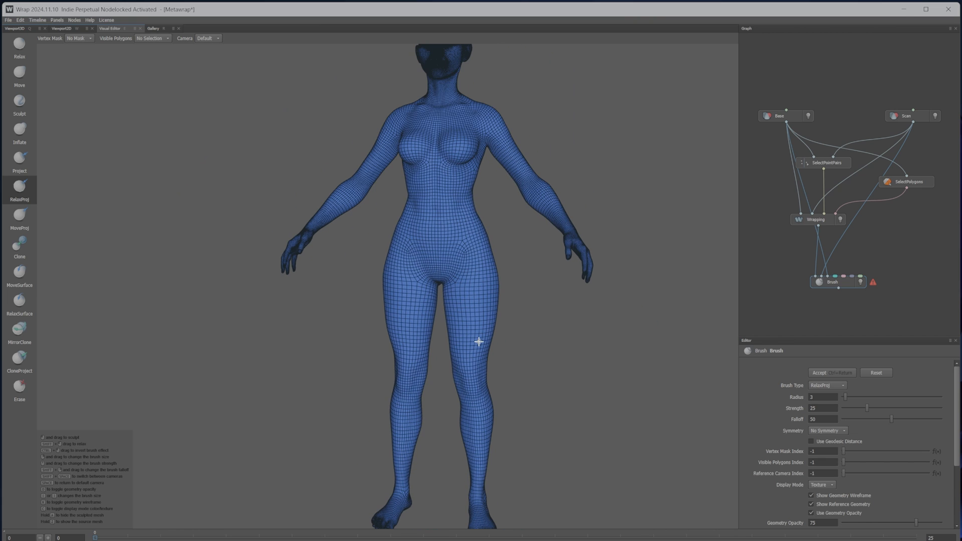
mouse_move(459, 264)
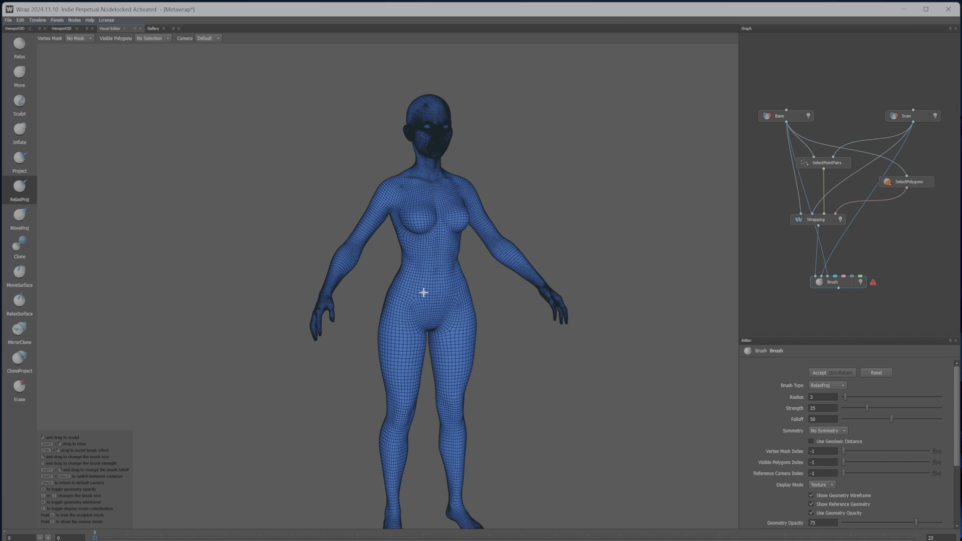
mouse_move(419, 280)
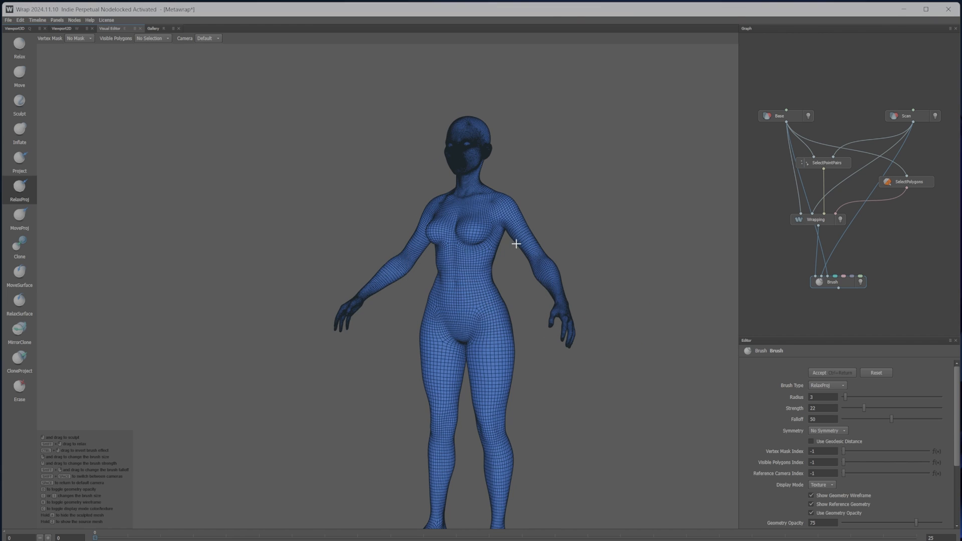
mouse_move(511, 222)
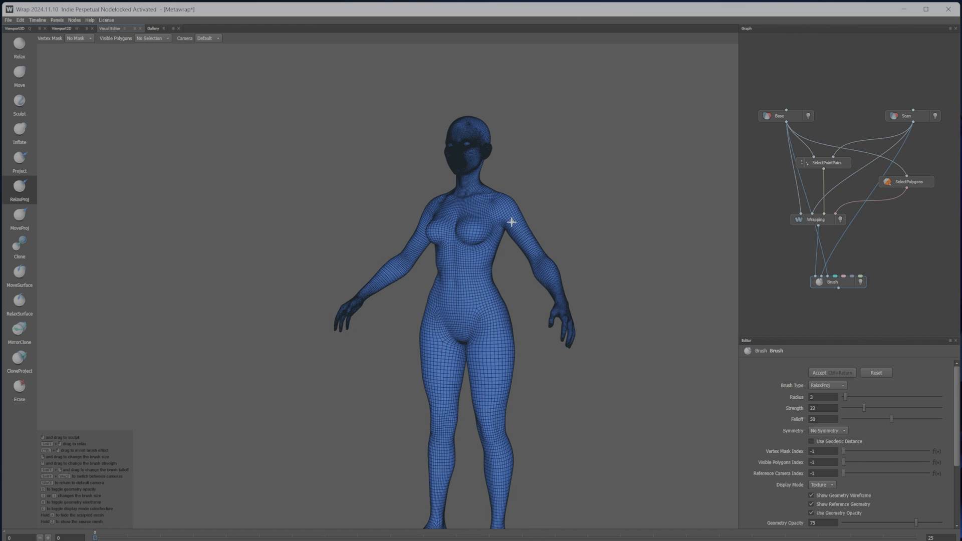
mouse_move(390, 237)
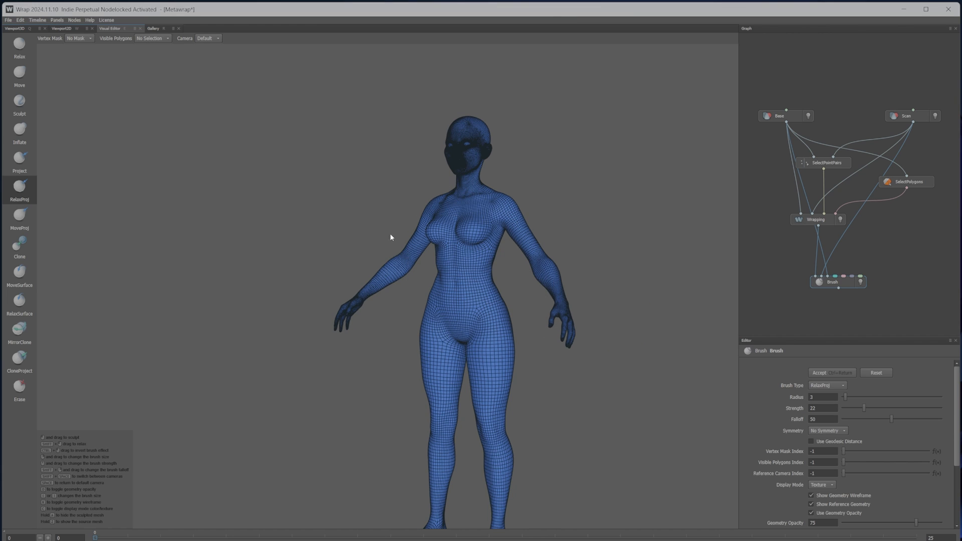
mouse_move(345, 250)
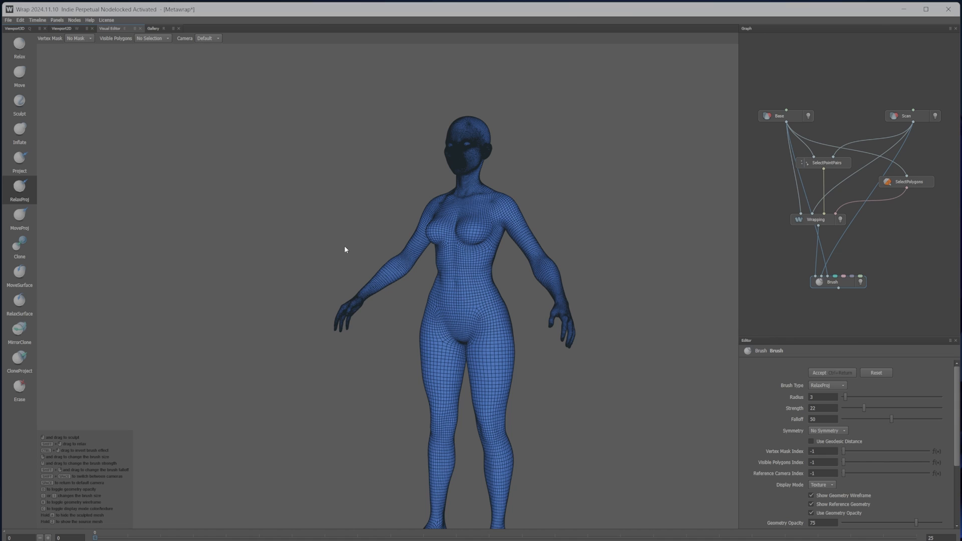
mouse_move(397, 269)
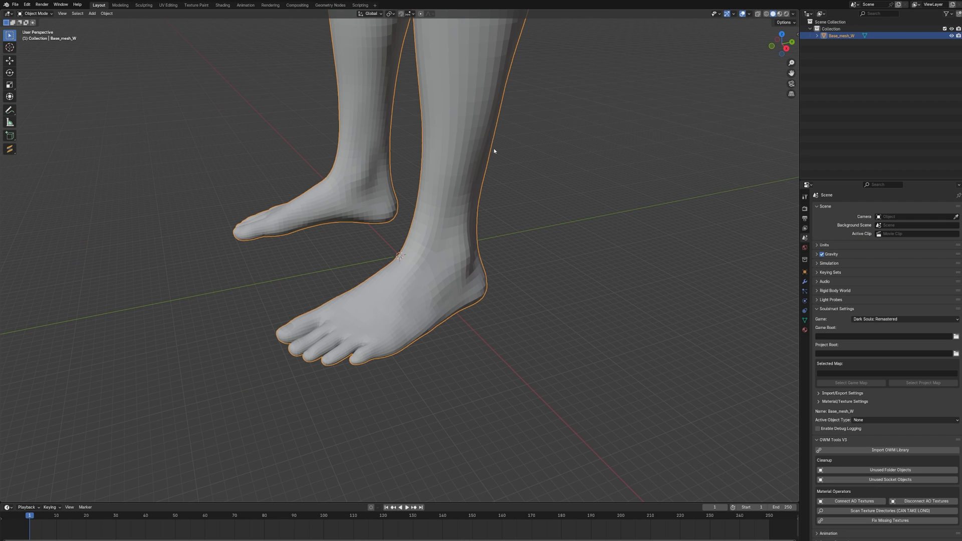
mouse_move(446, 149)
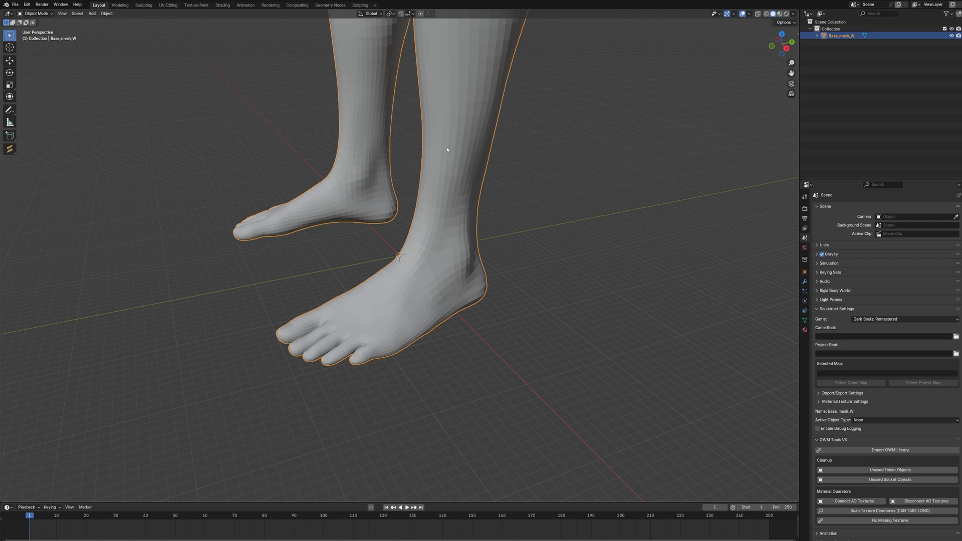
mouse_move(473, 125)
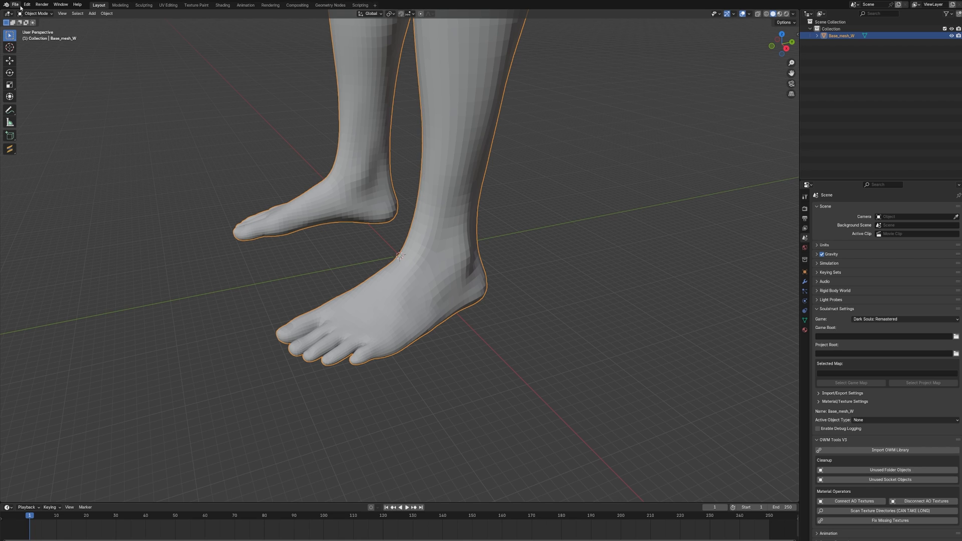
Bring up Blender's File menu import and export options for the skeletal mesh.
click(15, 4)
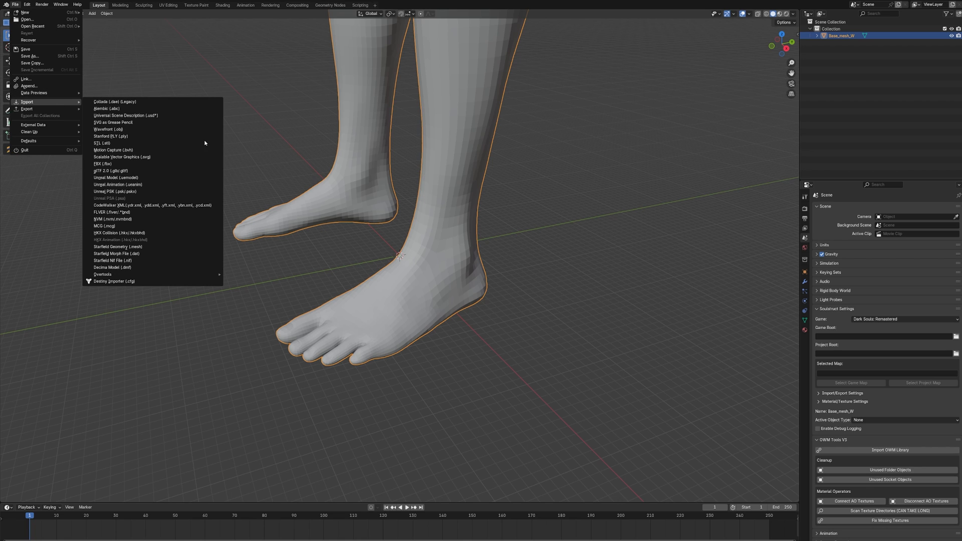
mouse_move(110, 137)
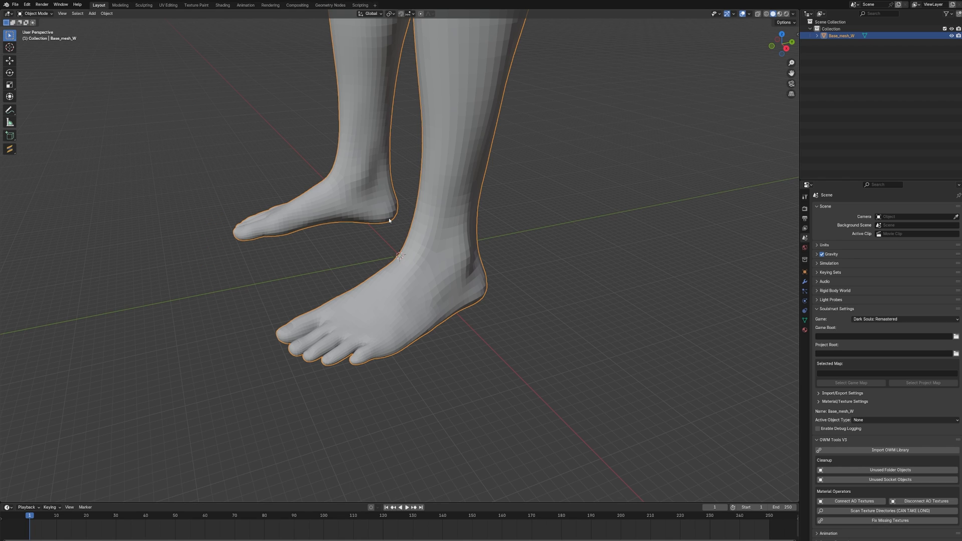
mouse_move(505, 283)
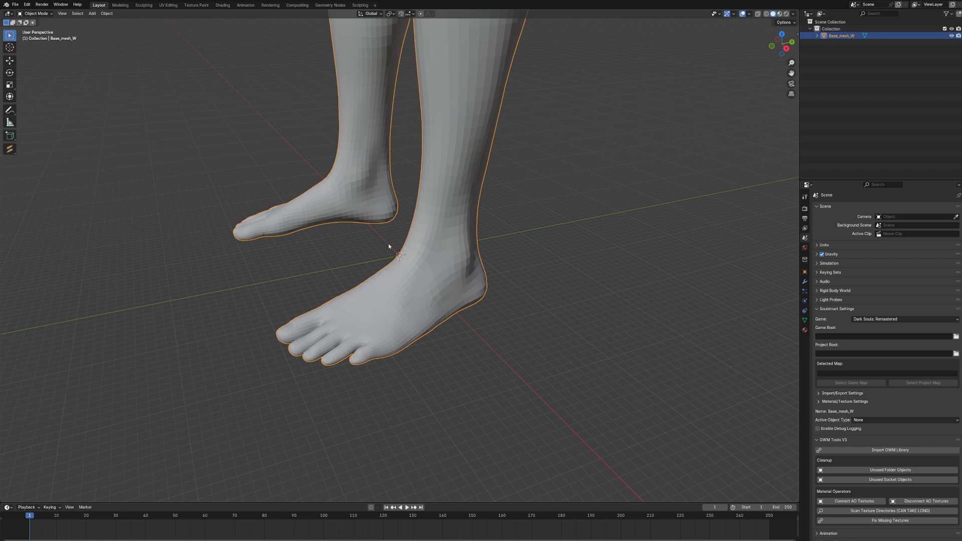
mouse_move(614, 376)
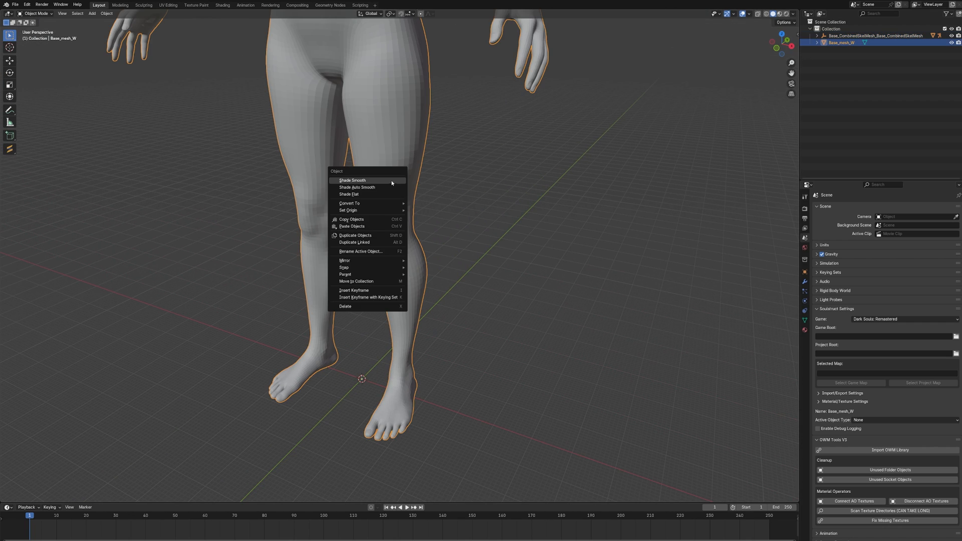
Shade the body smooth and set its Scale to 0.010 on all axes.
click(352, 180)
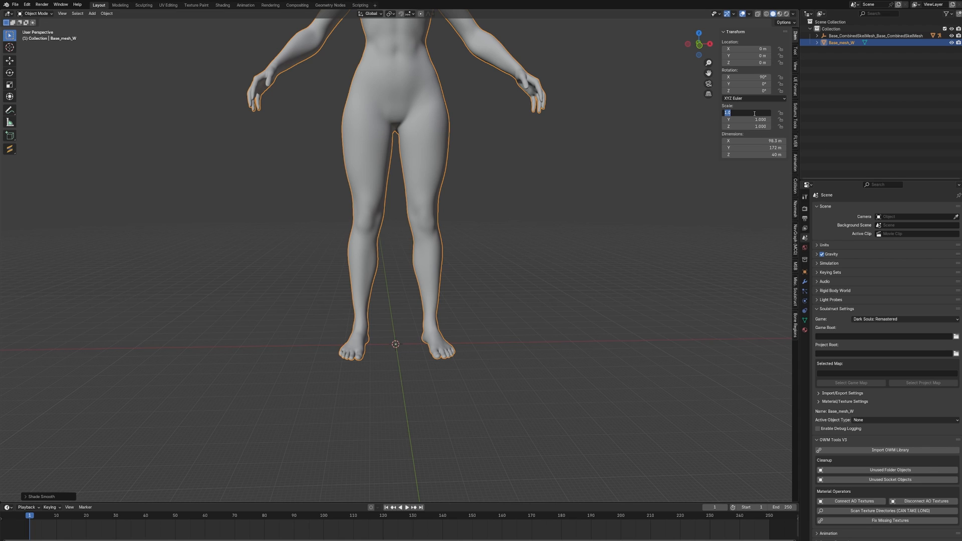
text(0.0)
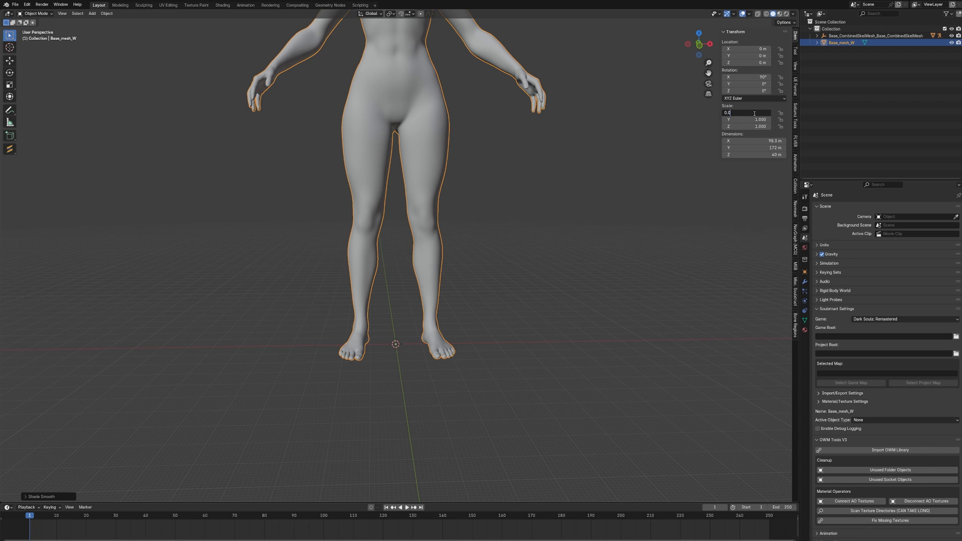
text(0.010)
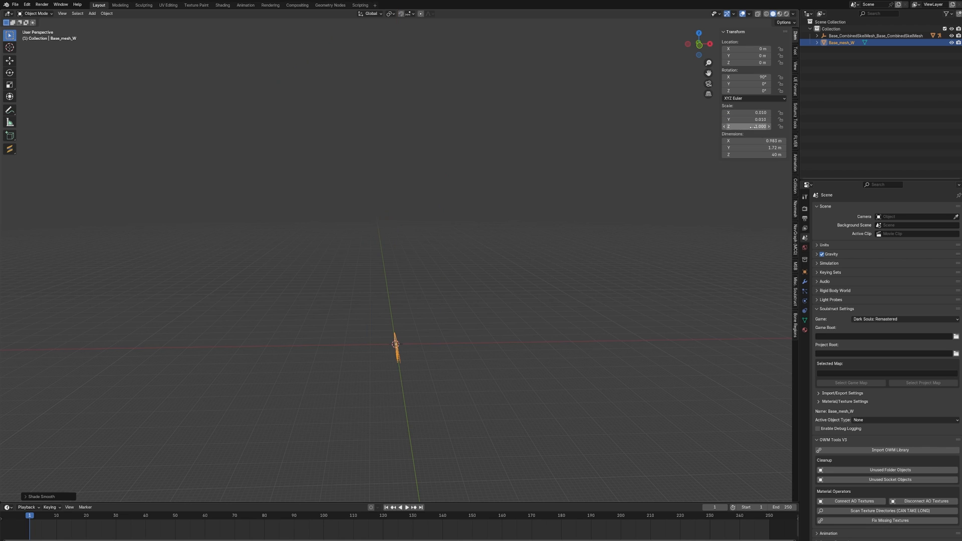
text(0.010)
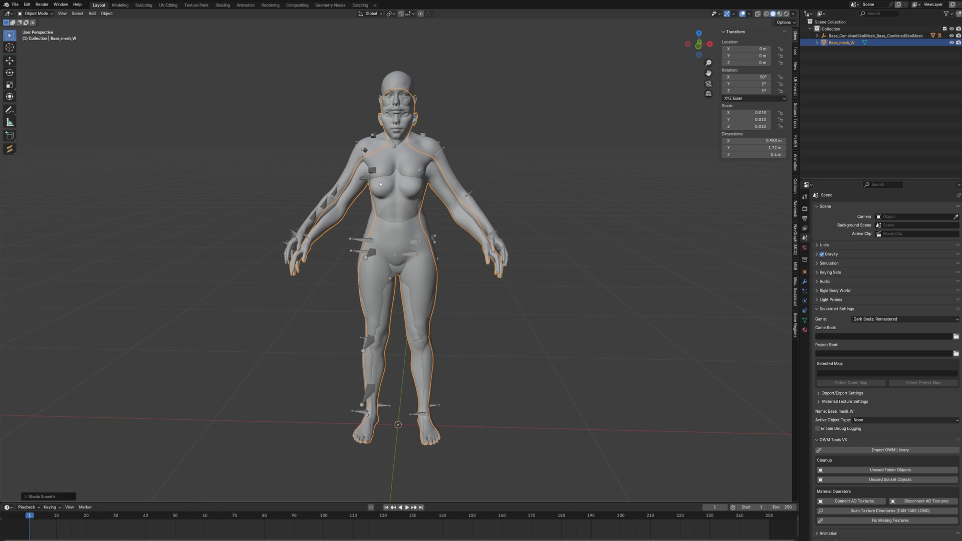
scroll(down, 3)
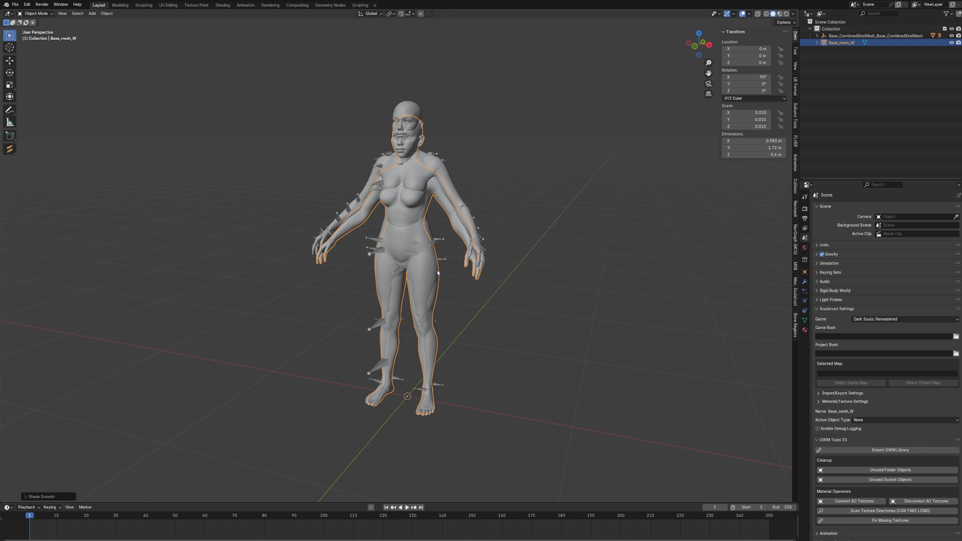
mouse_move(19, 94)
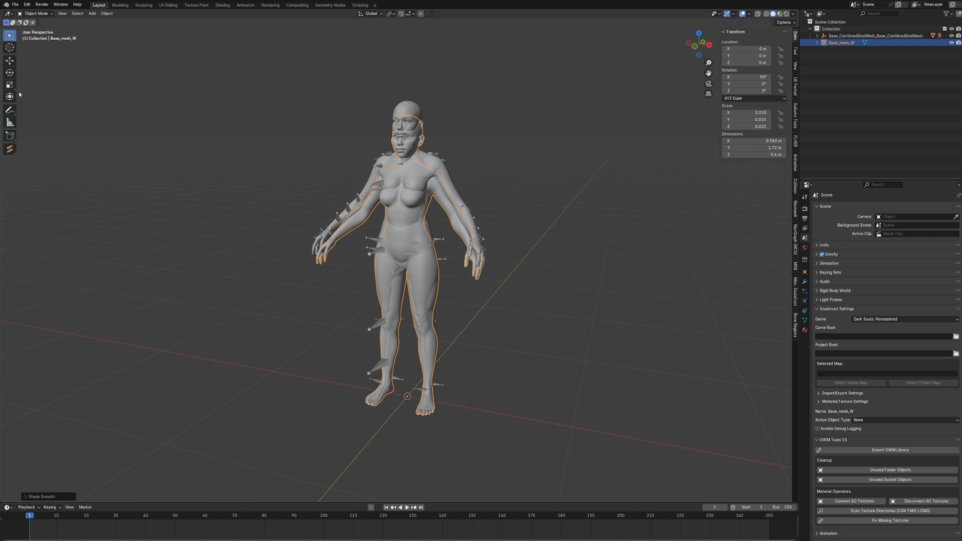
Rotate the body upright and apply its Rotation & Scale.
click(9, 84)
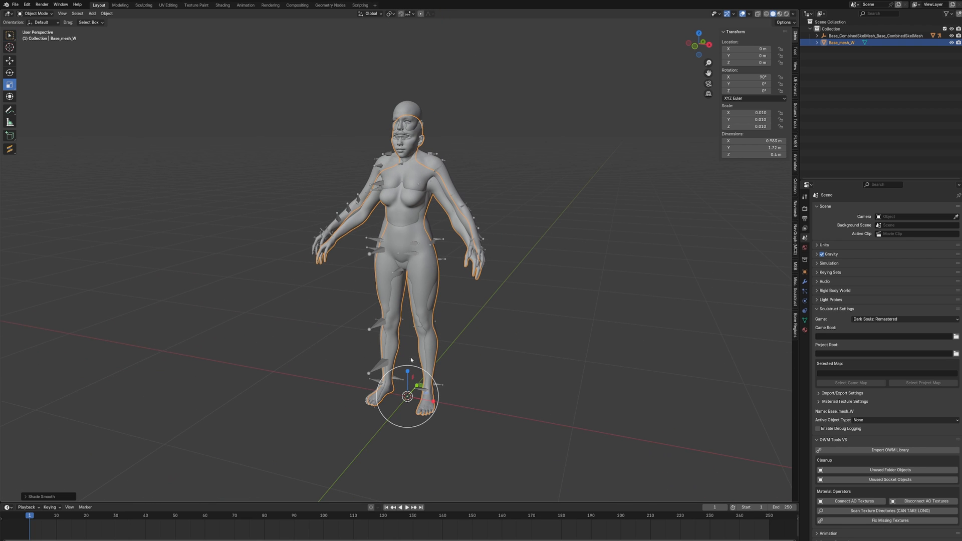
mouse_move(411, 235)
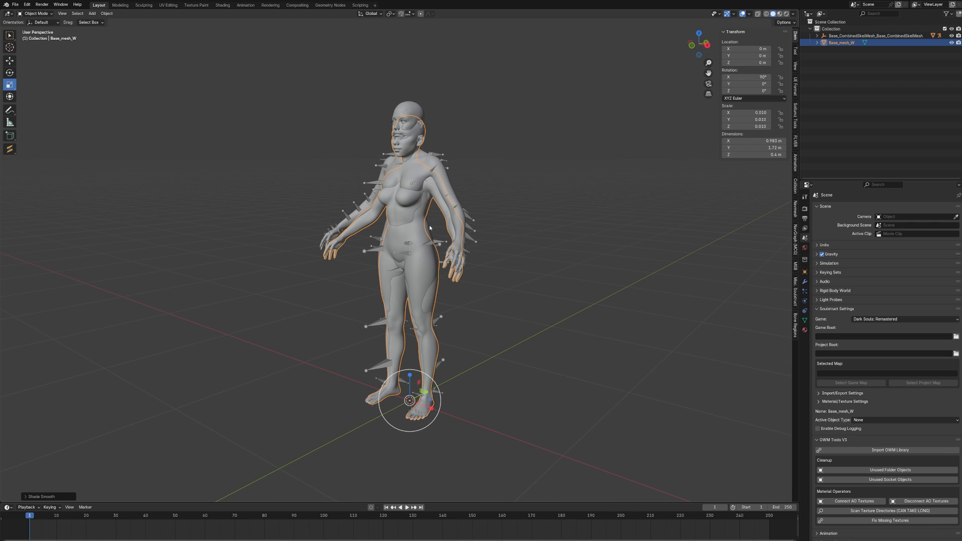
mouse_move(436, 256)
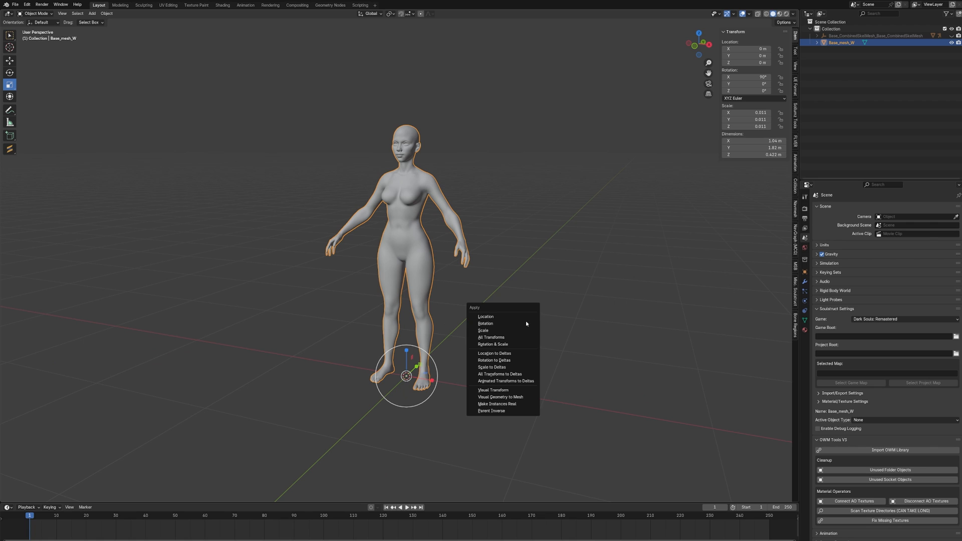
click(491, 336)
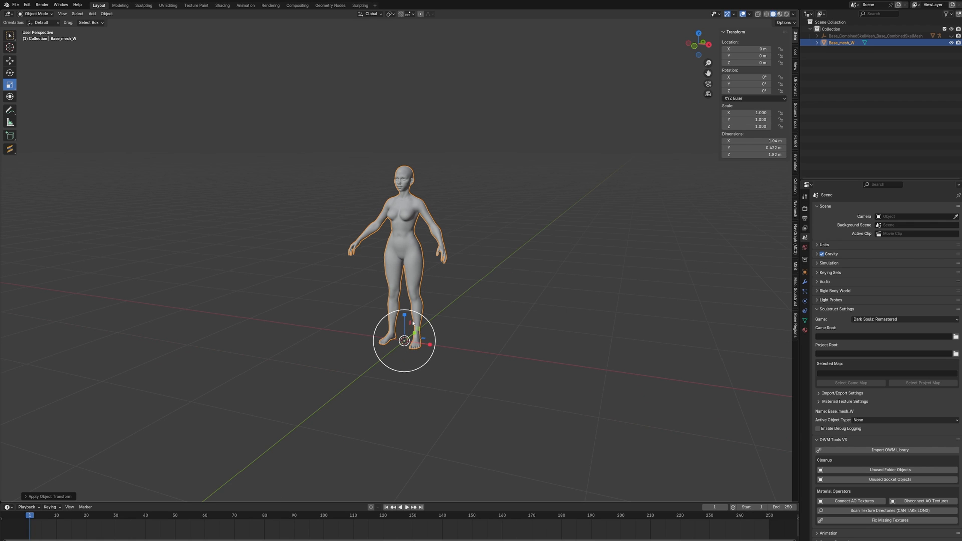
click(14, 4)
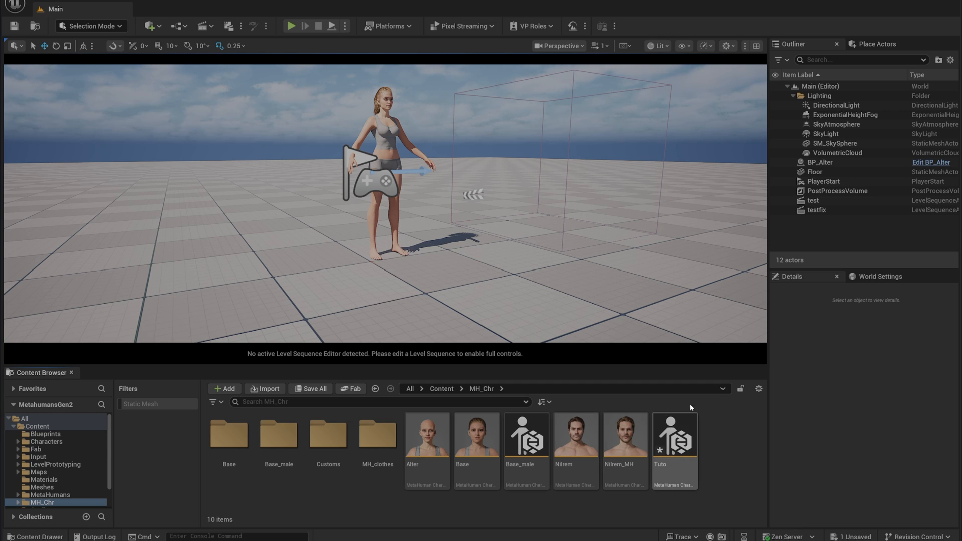
mouse_move(688, 423)
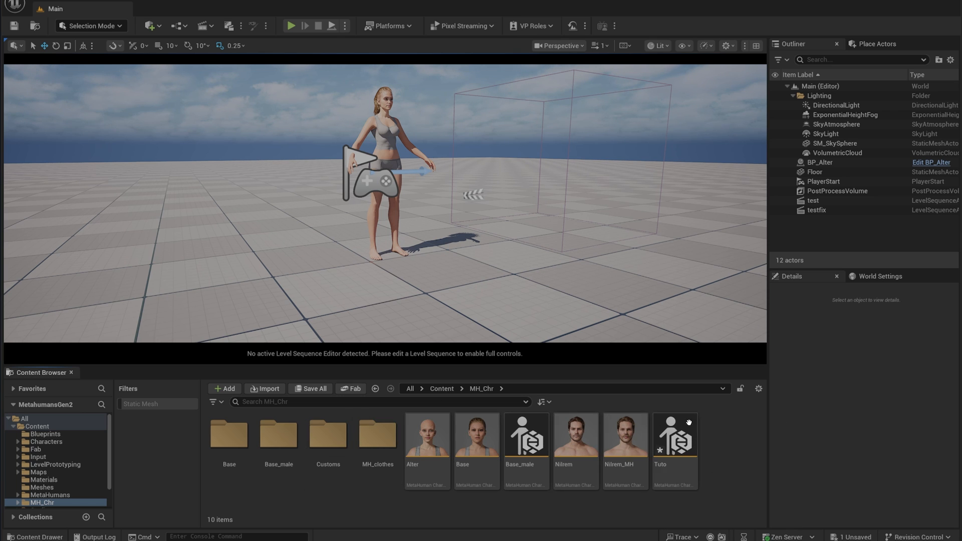
mouse_move(575, 436)
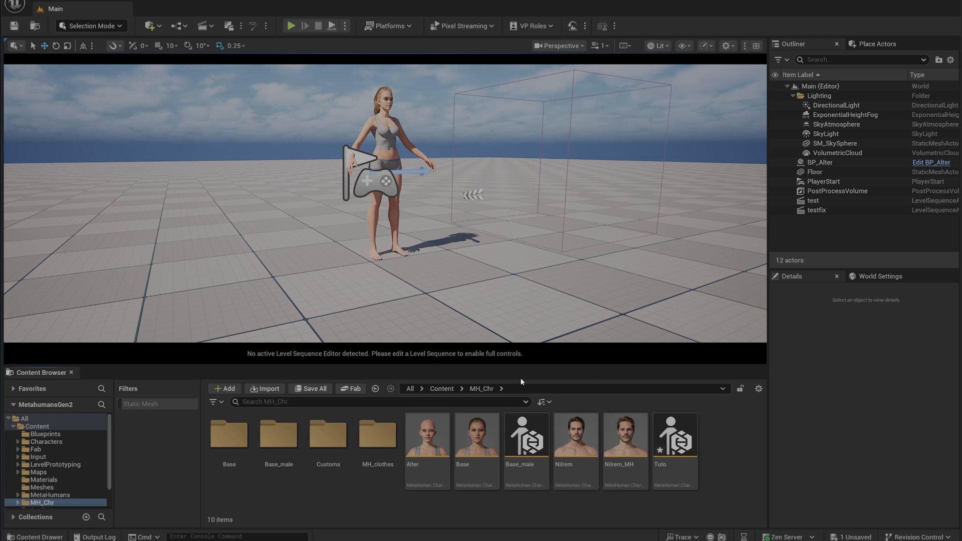
mouse_move(675, 435)
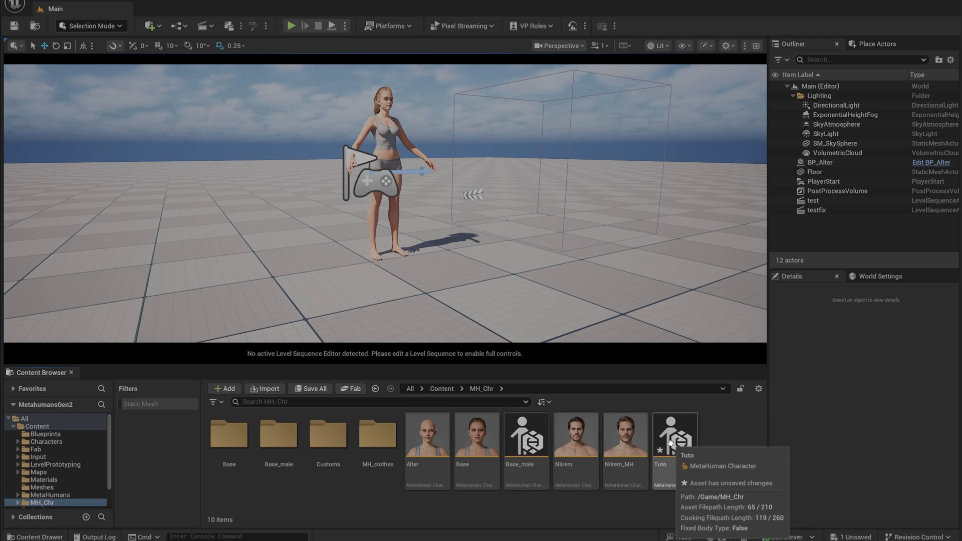
Conform the Tuto MetaHuman body From Template using Base_mesh_female_start and import it.
double_click(674, 434)
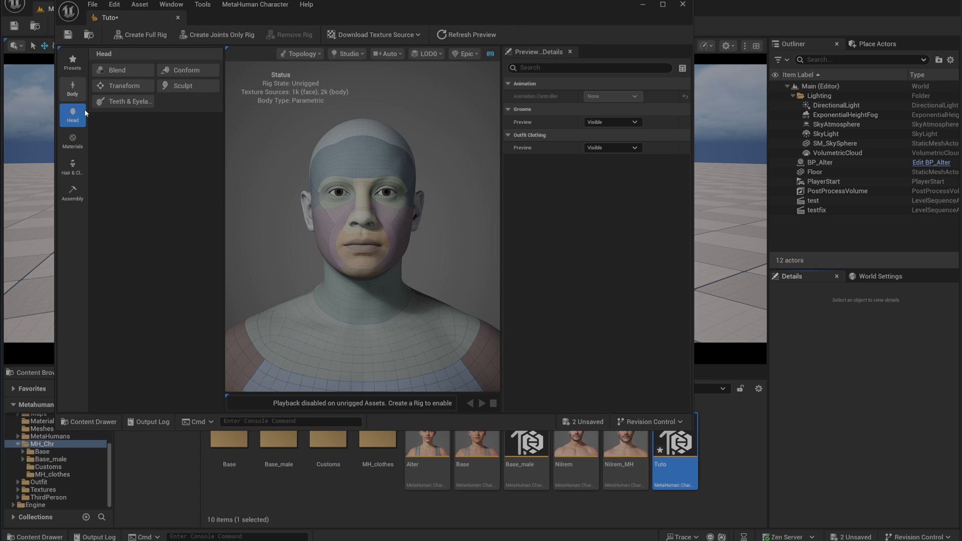
mouse_move(727, 166)
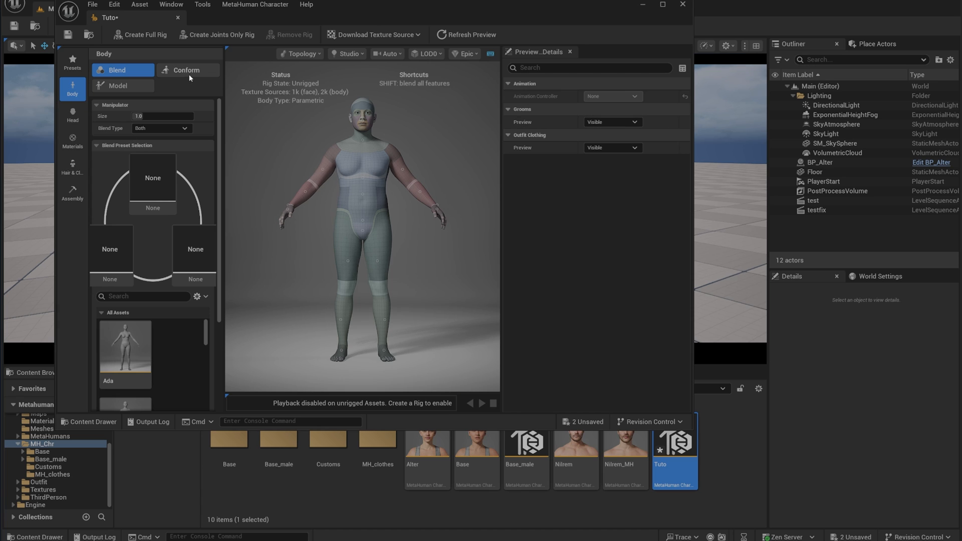
click(188, 71)
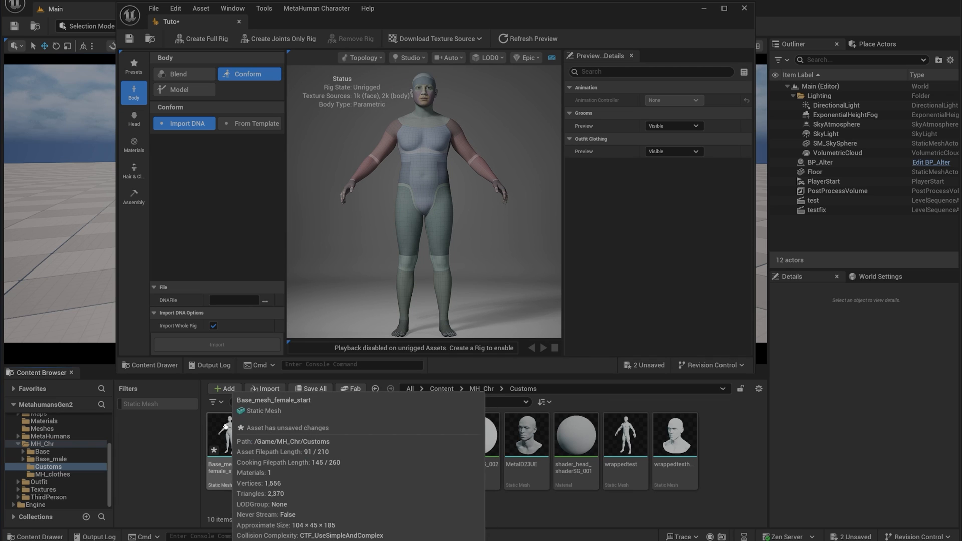
mouse_move(247, 257)
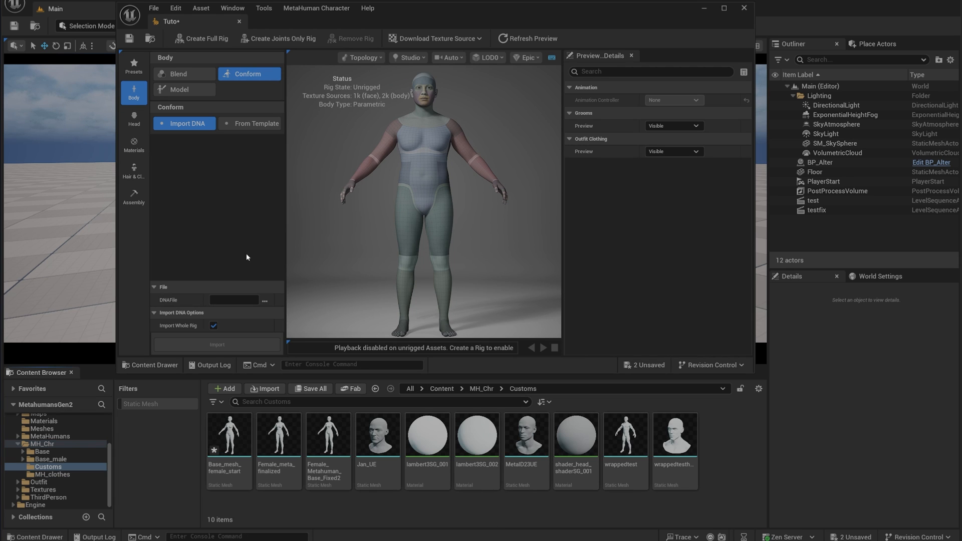
click(254, 123)
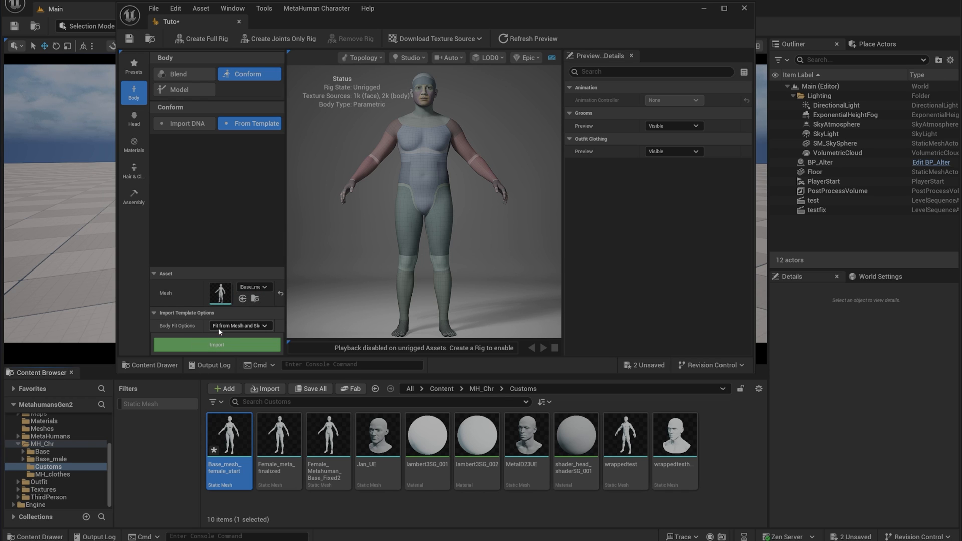
mouse_move(239, 325)
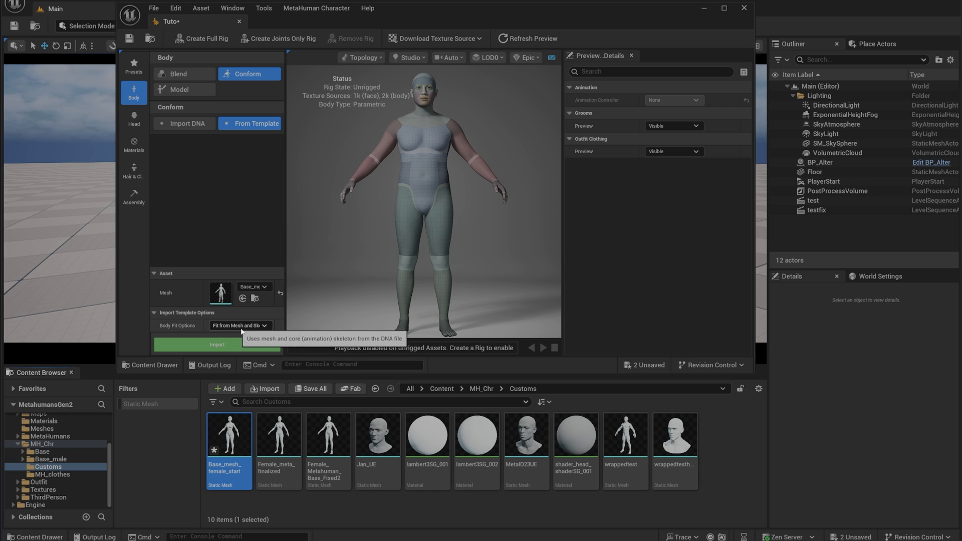
click(217, 344)
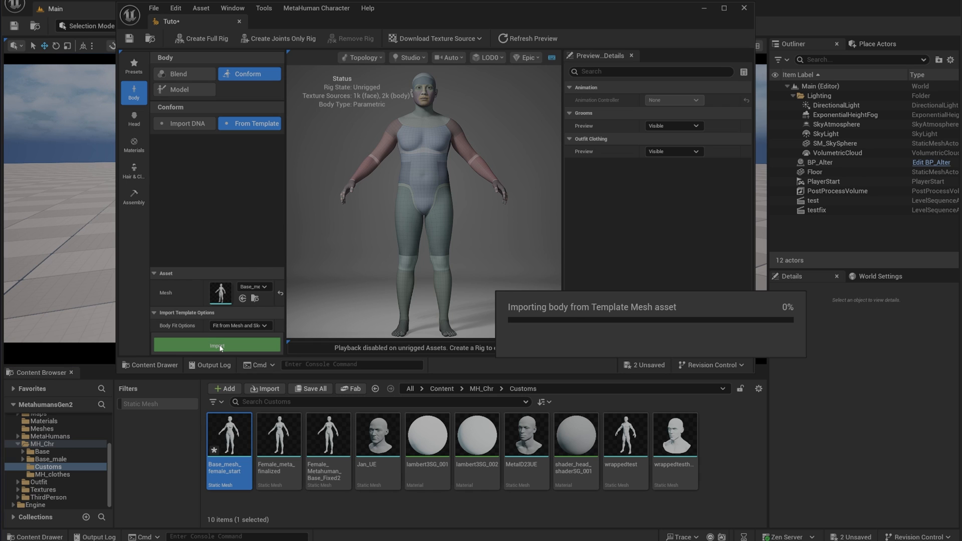
click(217, 344)
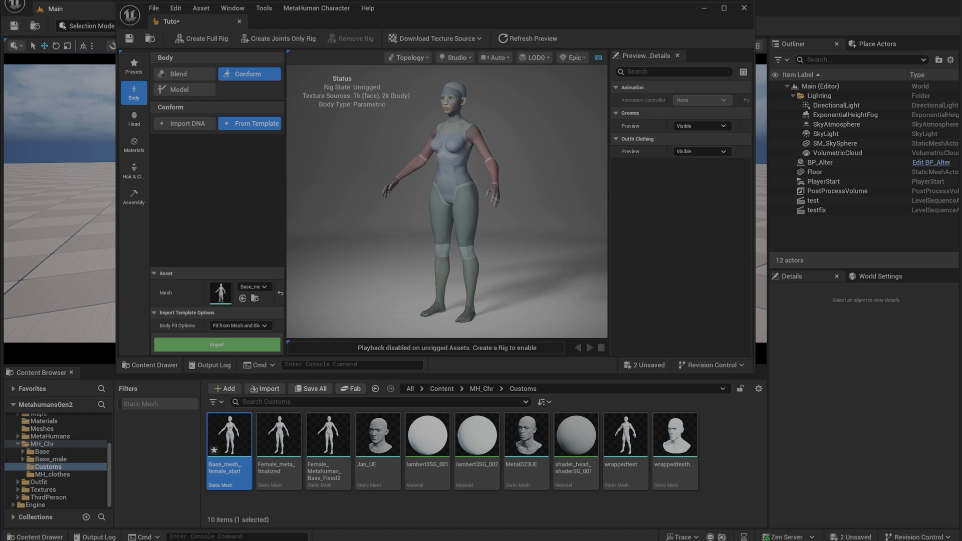
mouse_move(133, 66)
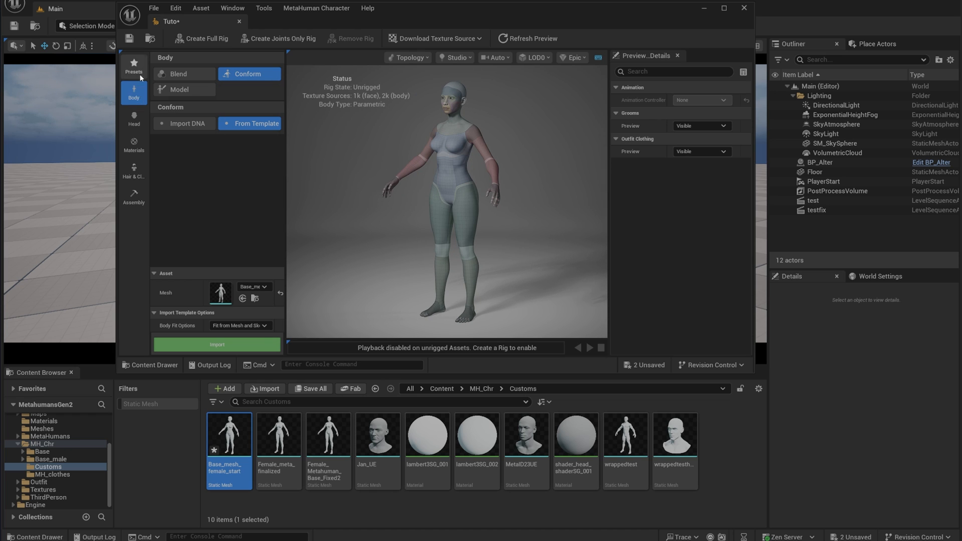
Show the Head tools and switch the viewport preview from Topology to Skin shading.
click(133, 118)
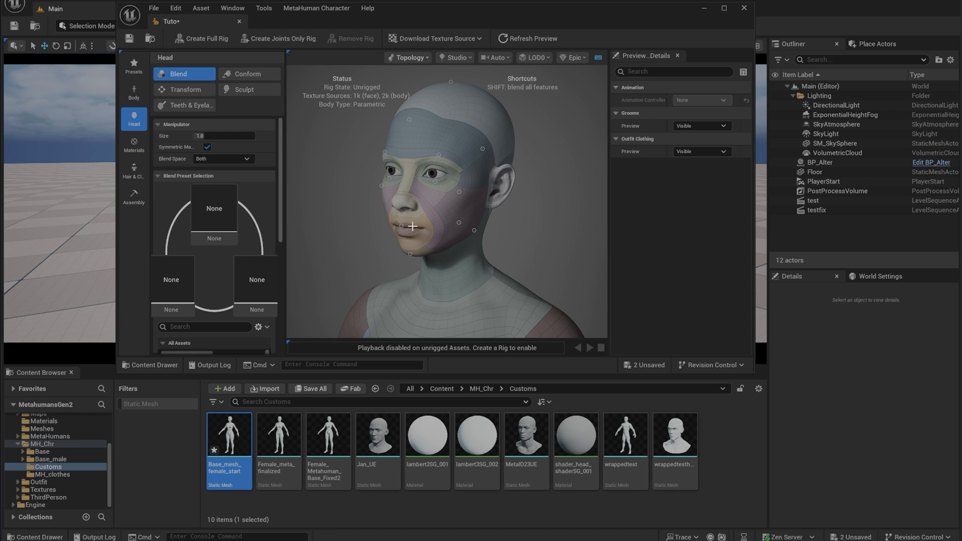
click(408, 57)
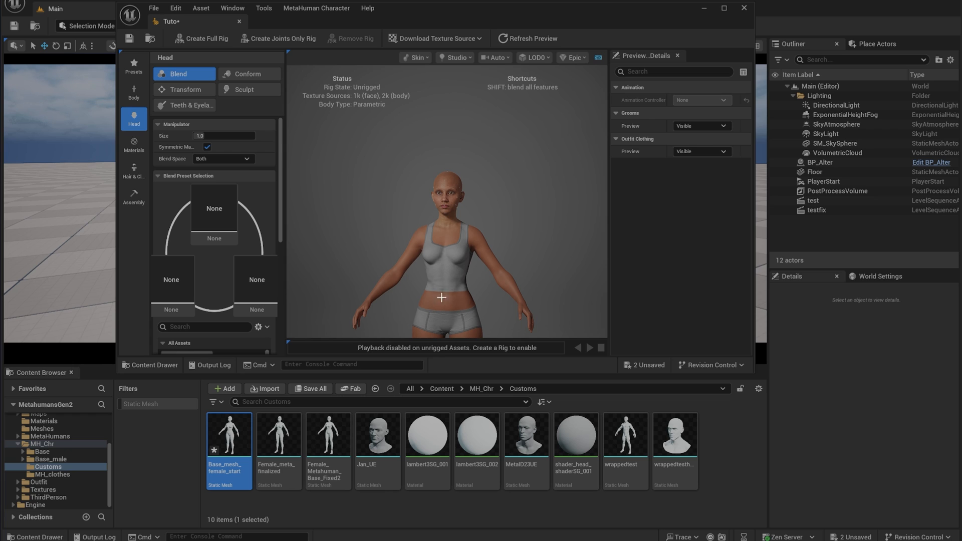
mouse_move(419, 297)
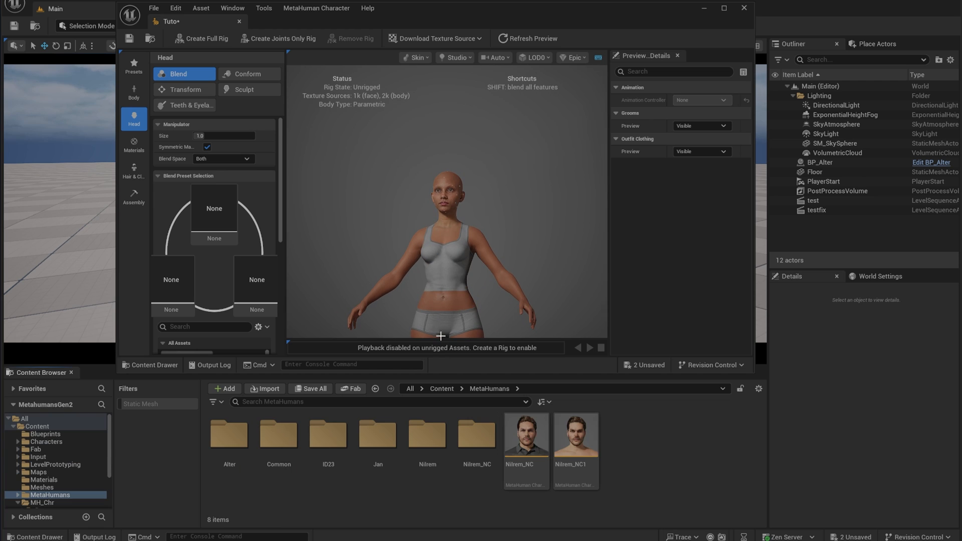
mouse_move(701, 10)
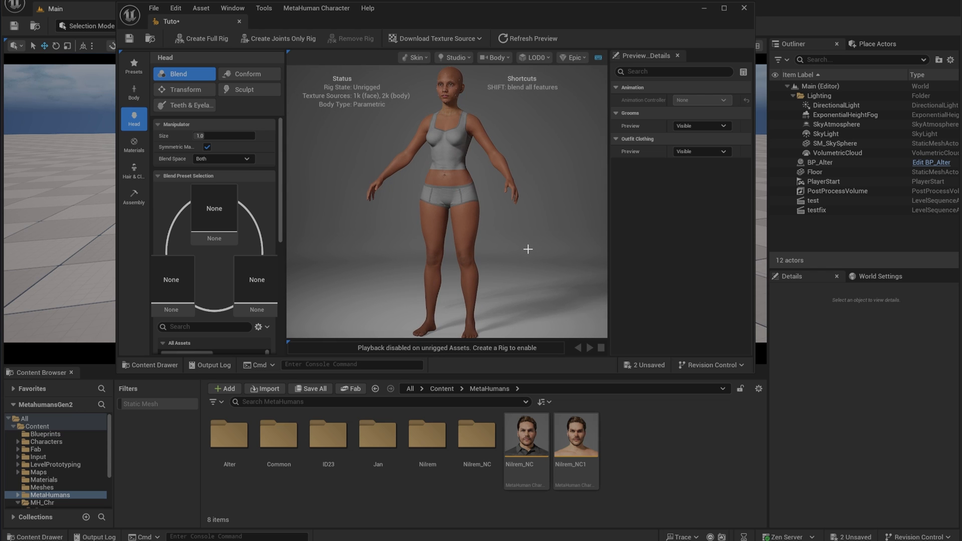
mouse_move(441, 202)
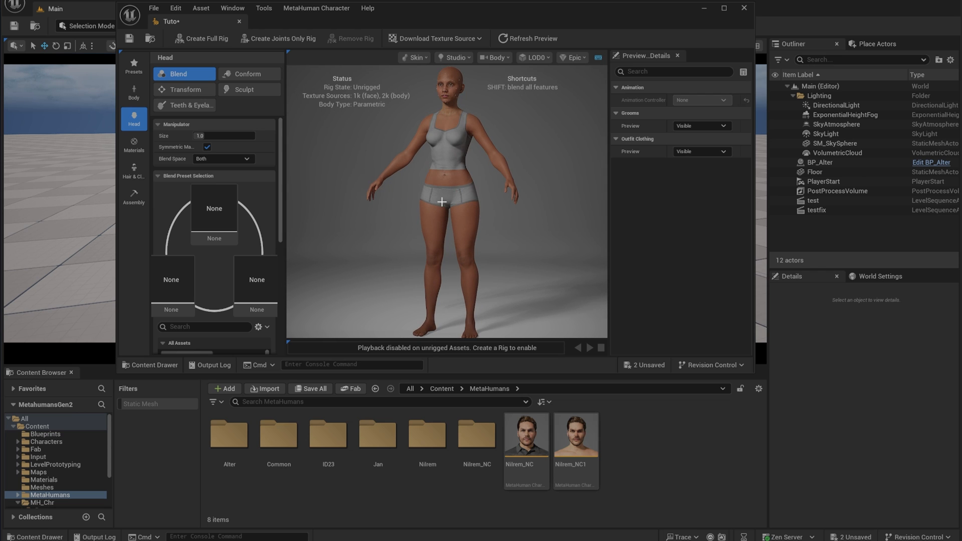
mouse_move(133, 92)
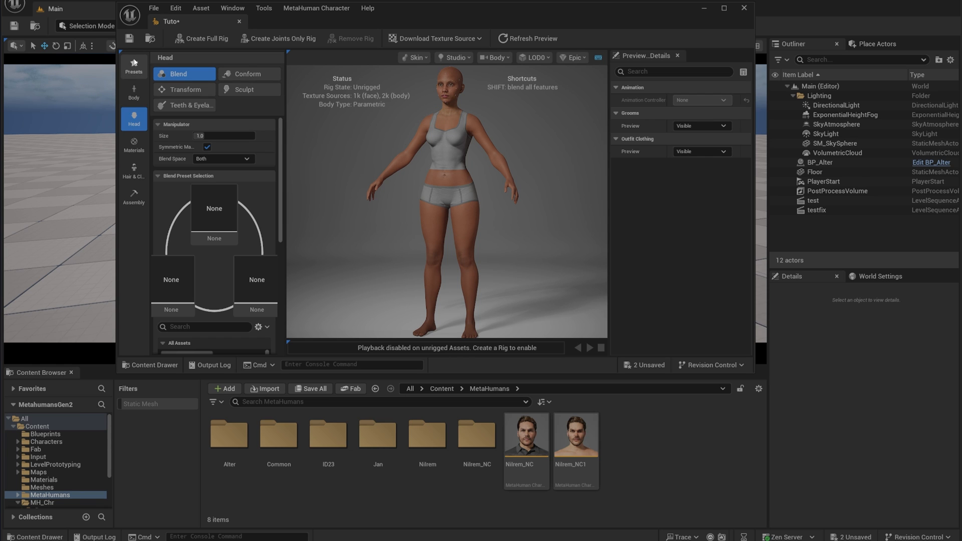
Pick a Skin Tone under Materials > Skin and browse the Hair & Clothing grooms.
click(134, 145)
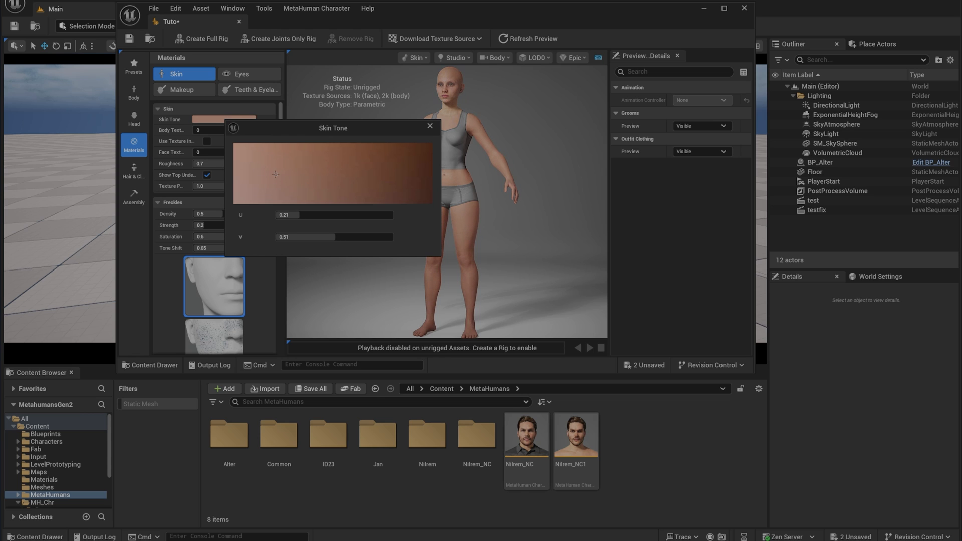
click(430, 126)
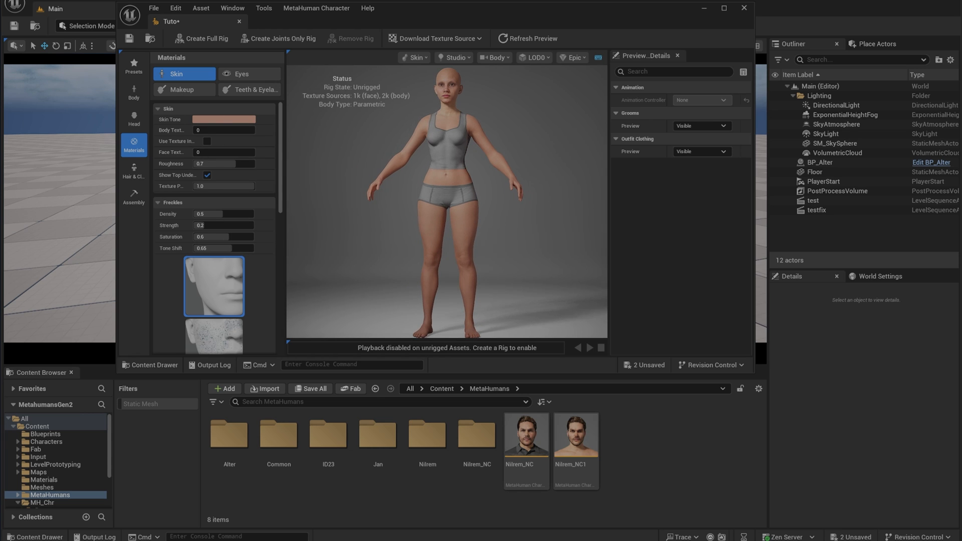
click(133, 171)
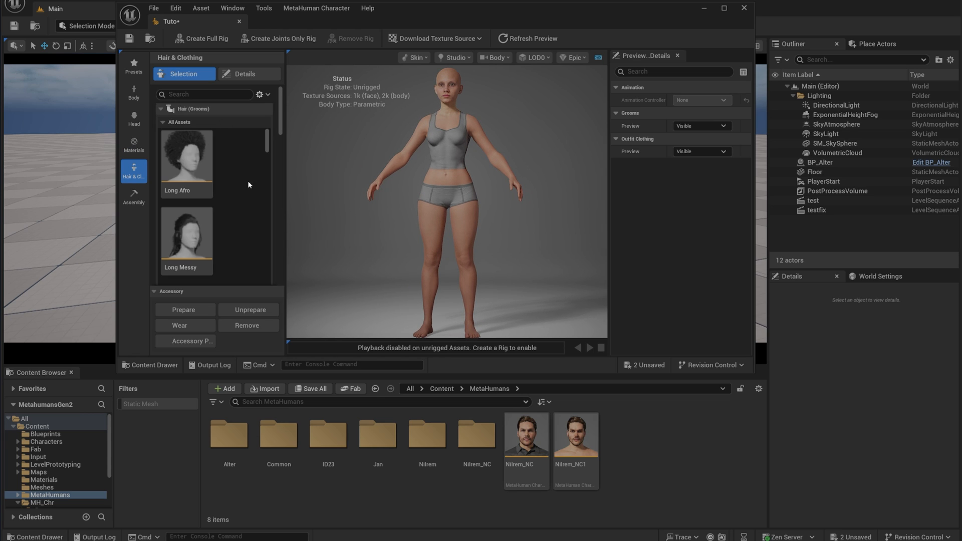
scroll(down, 3)
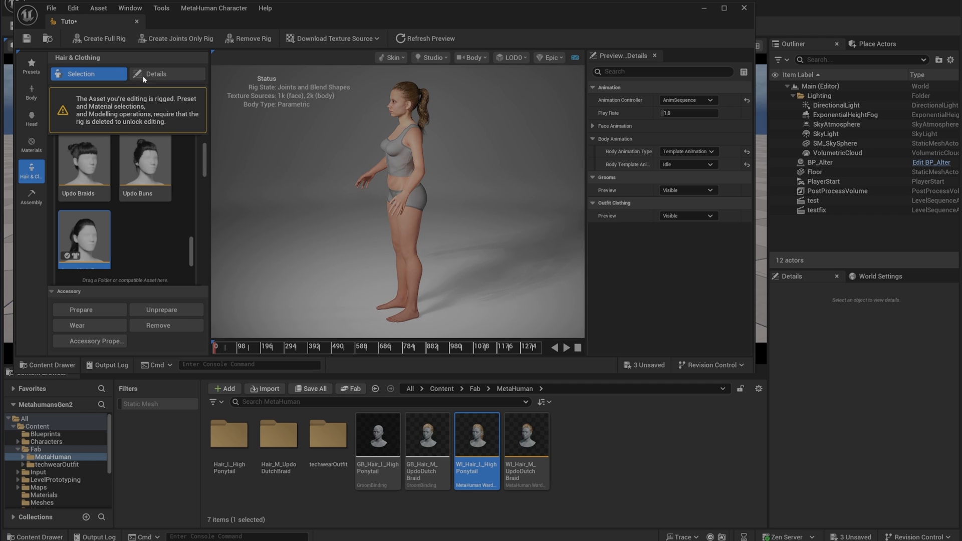
mouse_move(305, 66)
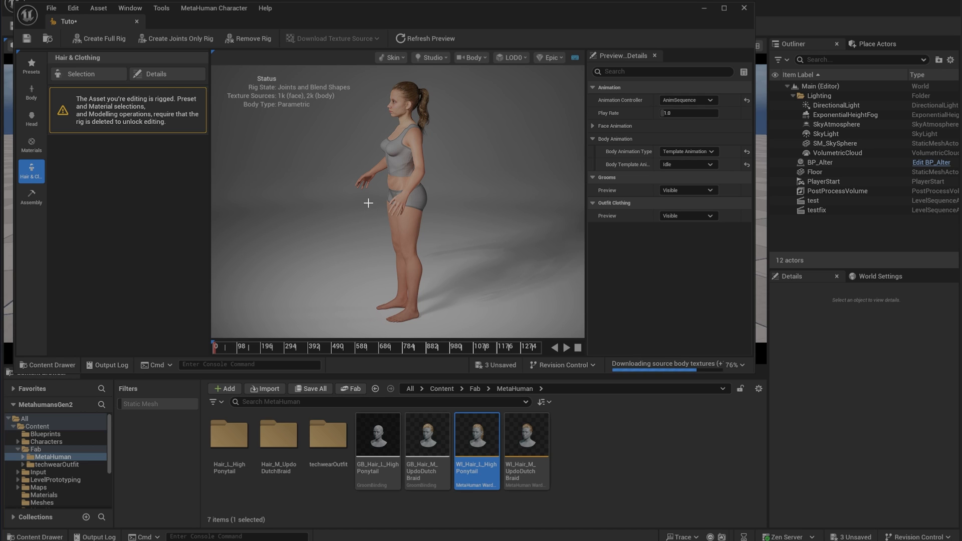
mouse_move(363, 169)
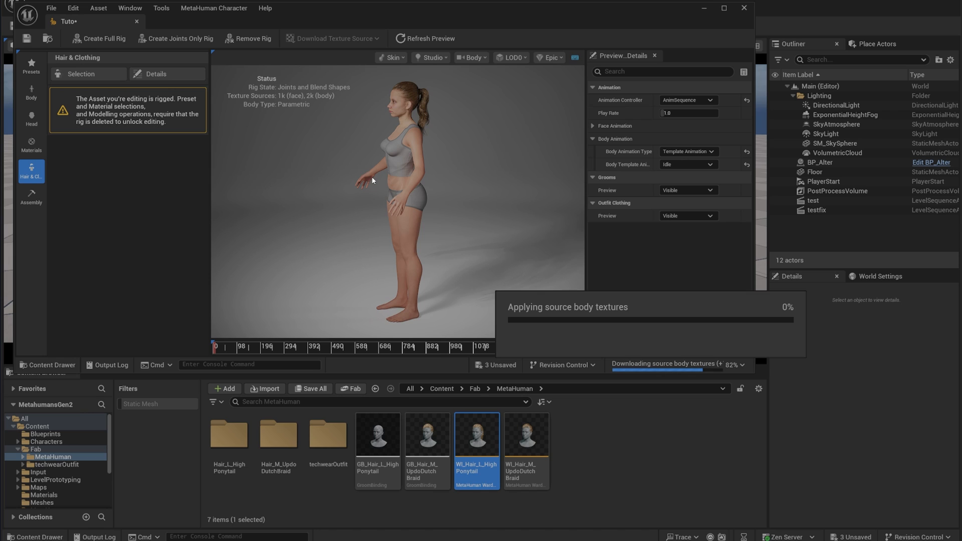
mouse_move(379, 199)
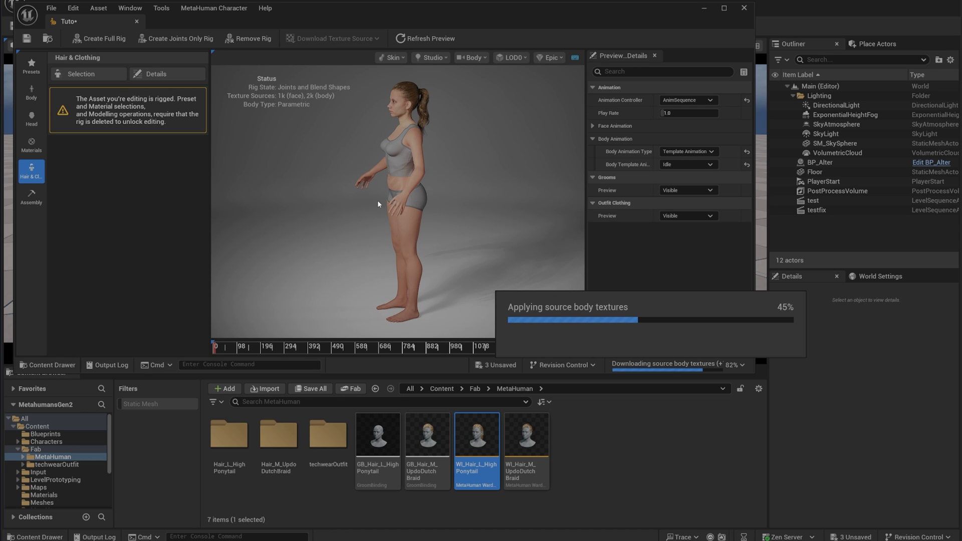
mouse_move(377, 185)
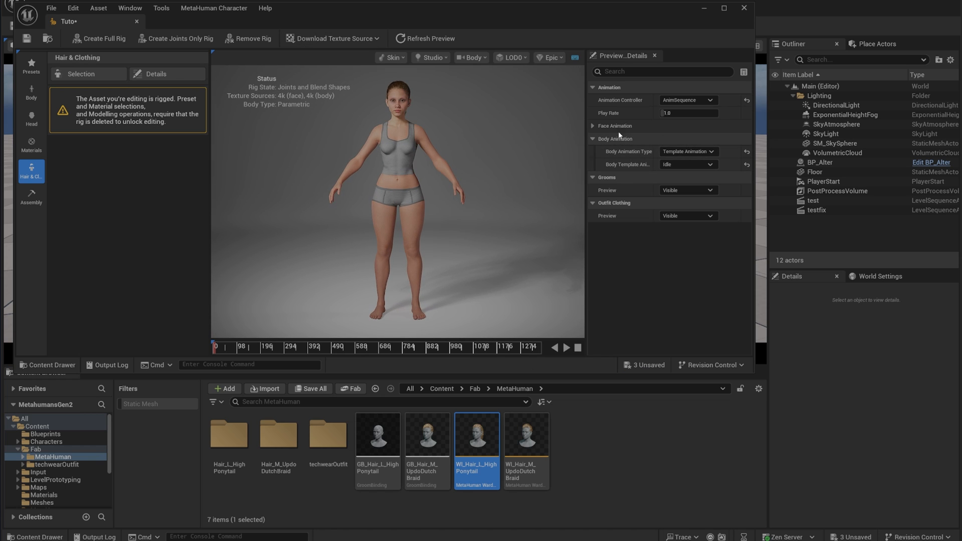
mouse_move(665, 132)
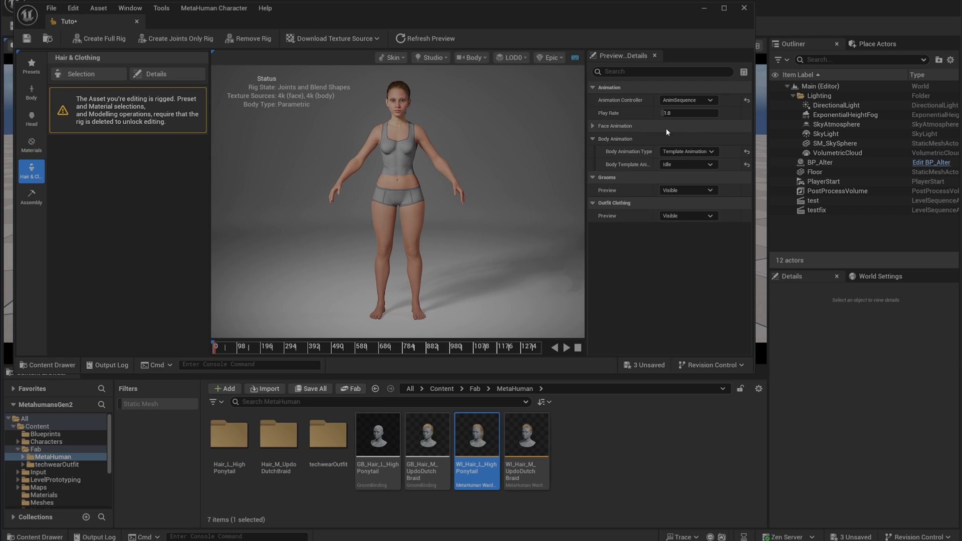
Switch the Body Template Animation from Idle to BodyROM and play it on the rigged character.
click(688, 165)
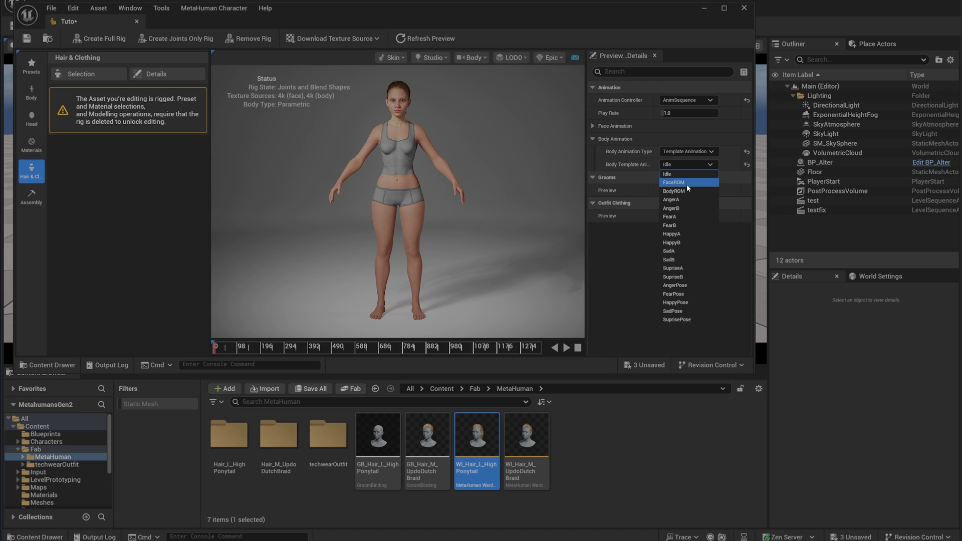
click(674, 190)
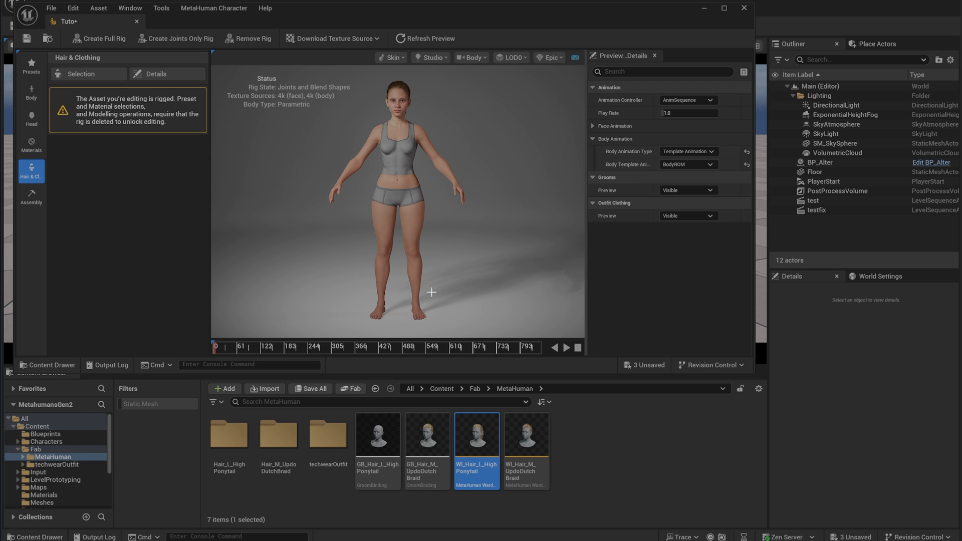
click(565, 347)
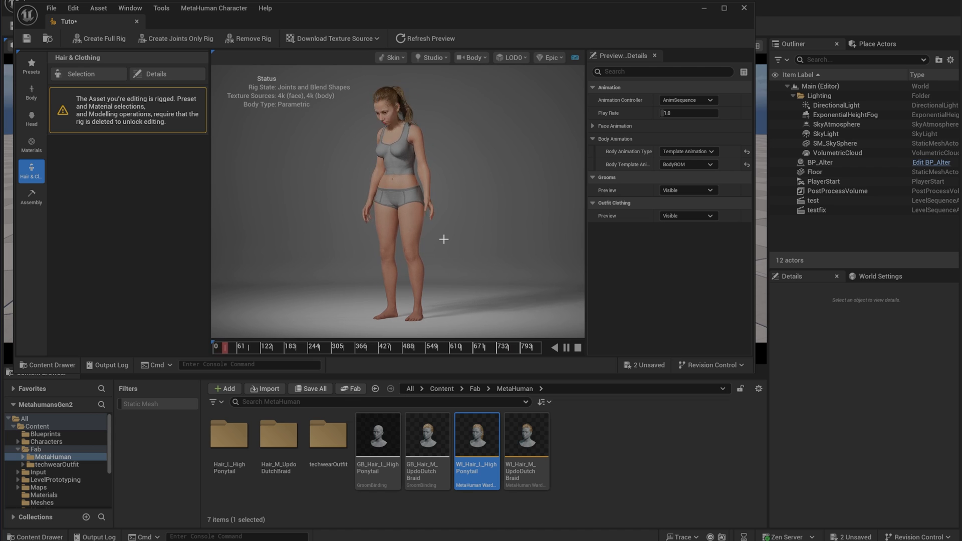
click(553, 348)
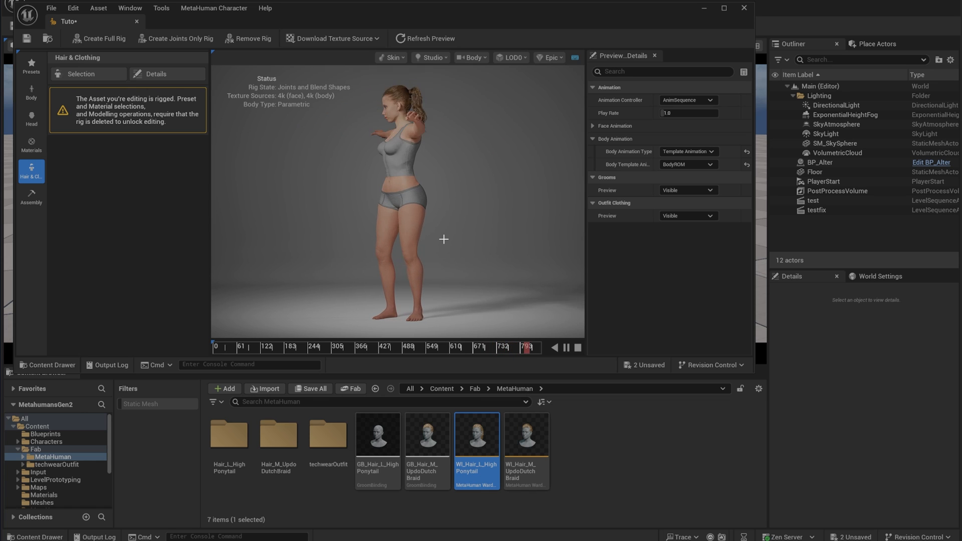
click(217, 348)
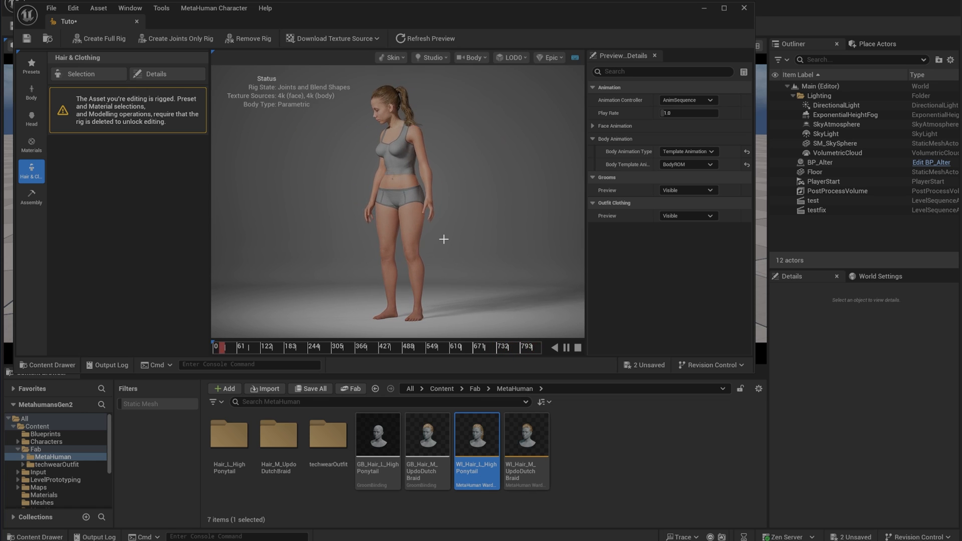